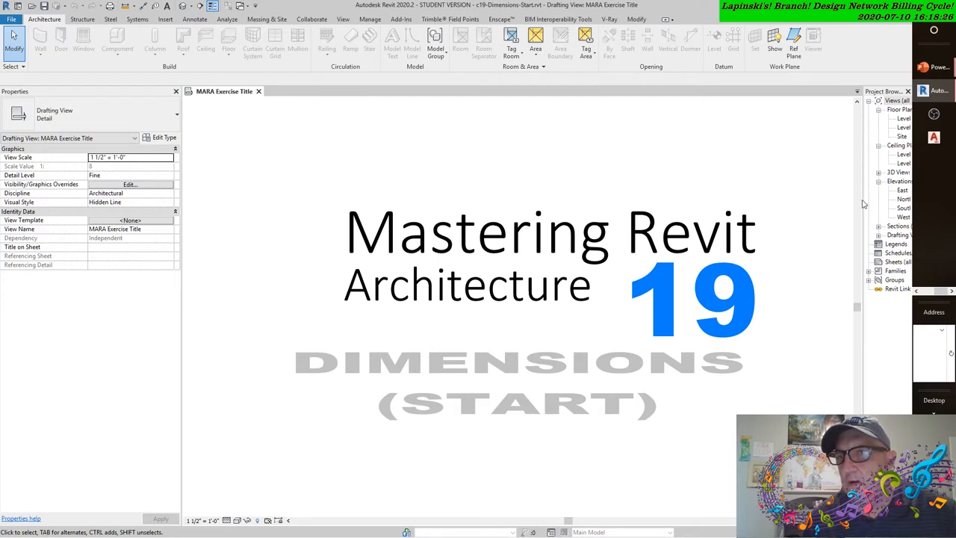
mouse_move(860, 200)
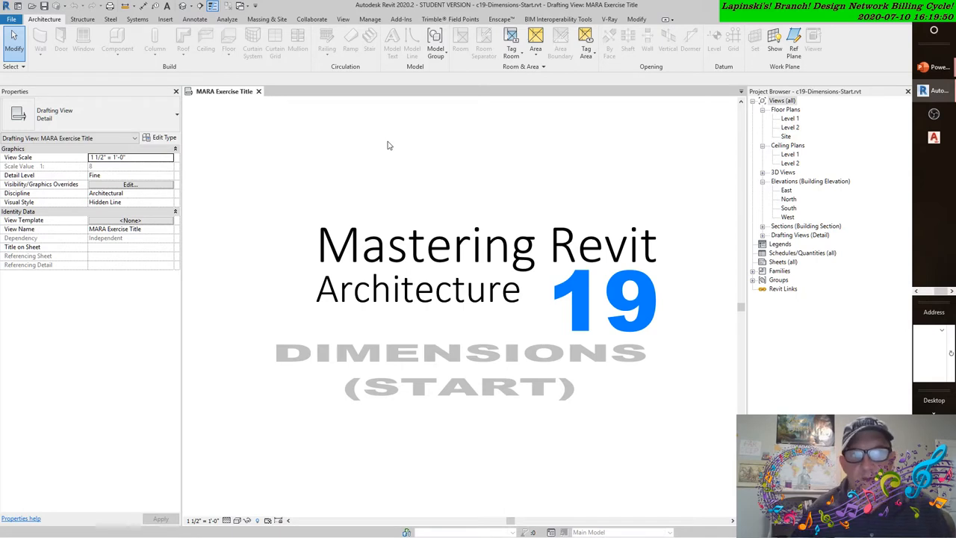
Switch the ribbon to Annotate to reach the dimension tools.
click(196, 18)
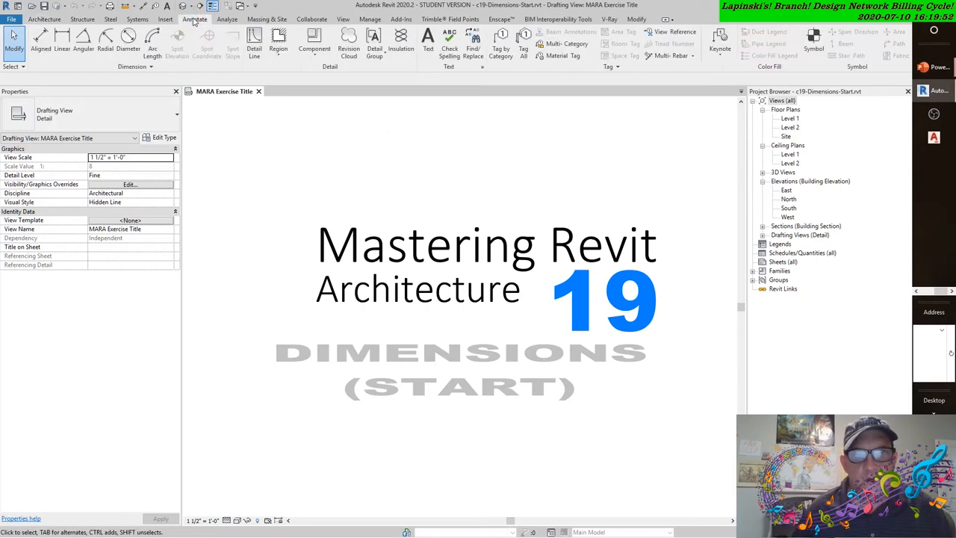
mouse_move(213, 131)
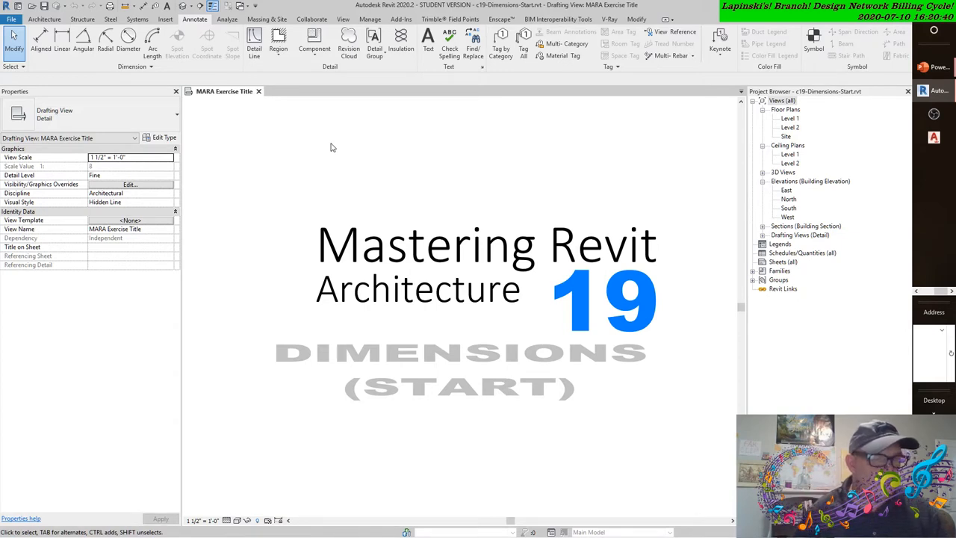
mouse_move(337, 146)
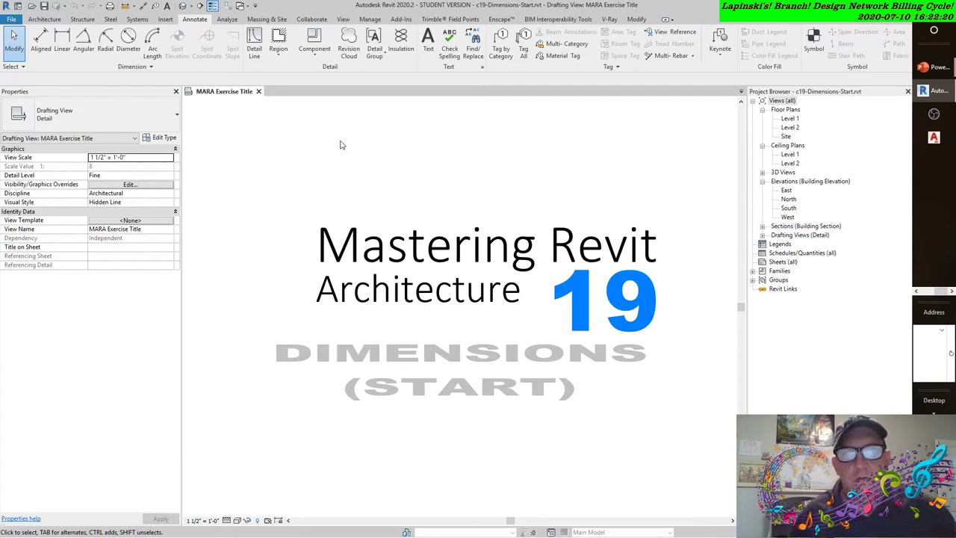
mouse_move(338, 145)
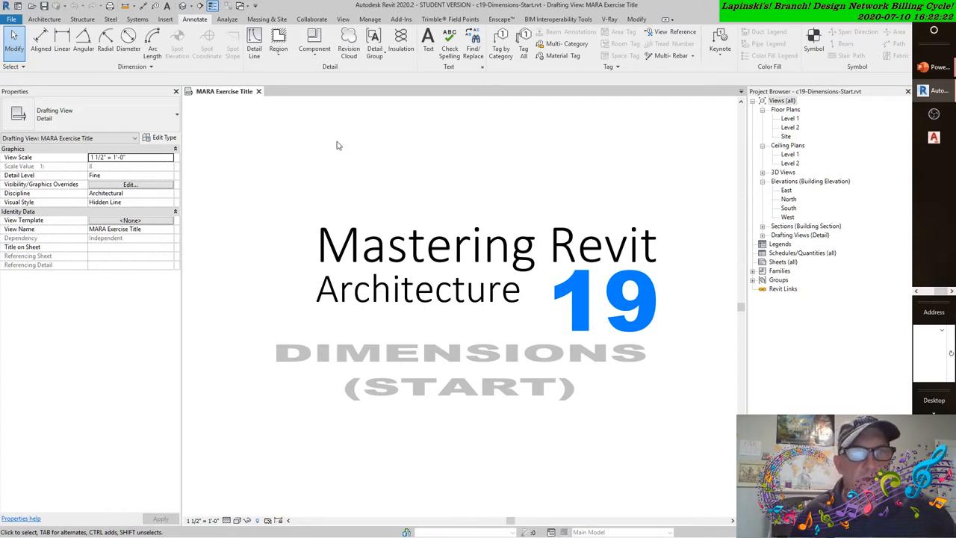
Open the Level 1 floor plan from the Project Browser's Floor Plans list.
click(790, 118)
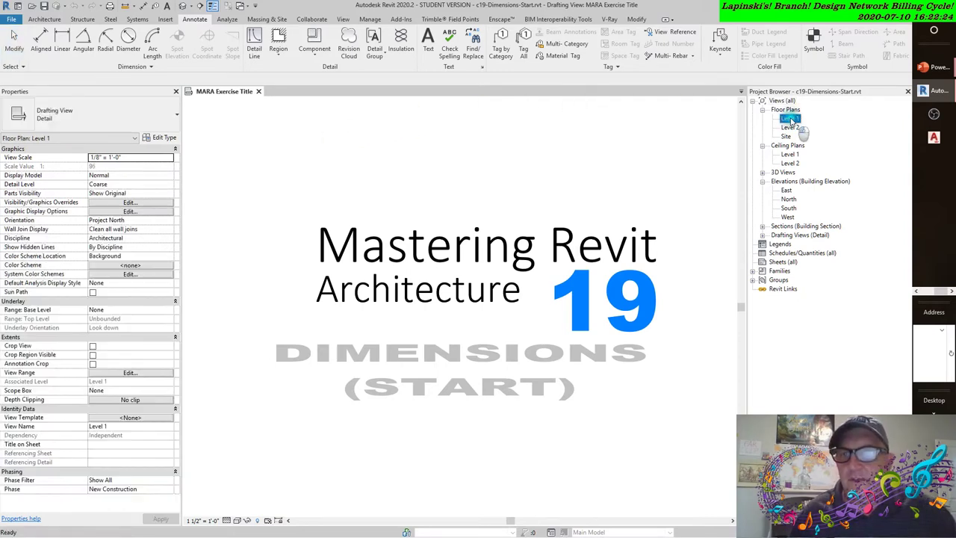
double_click(790, 118)
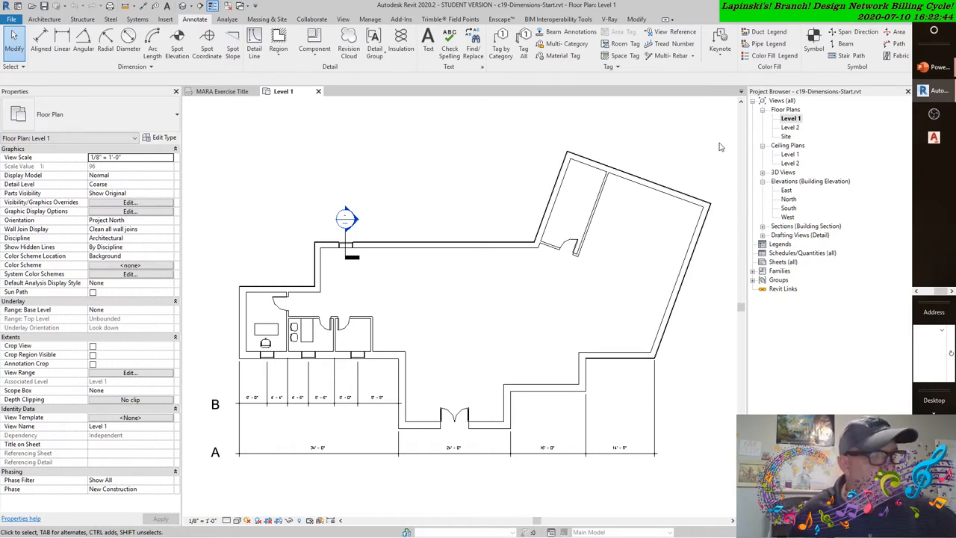
mouse_move(685, 146)
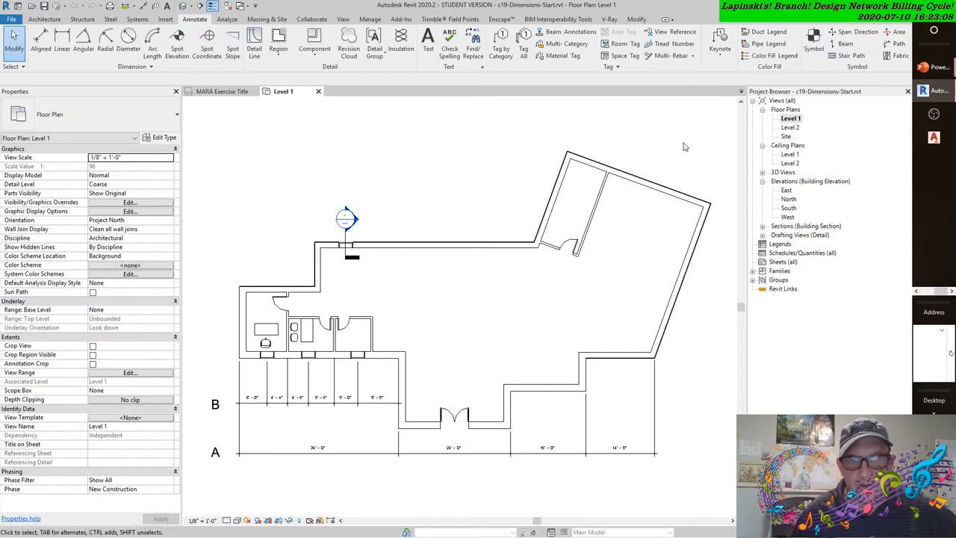
mouse_move(582, 200)
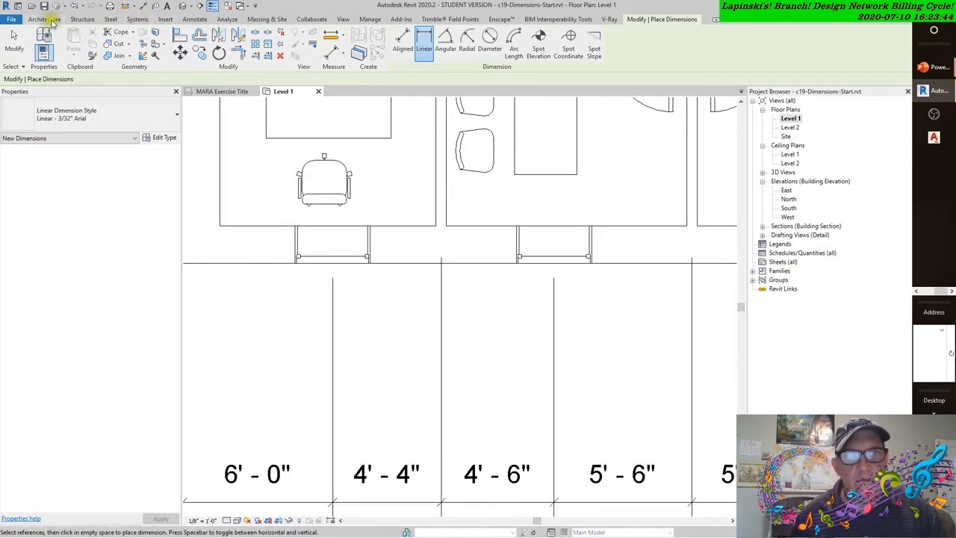
Return to the Annotate dimension tools while linear dimension placement stays active.
click(193, 19)
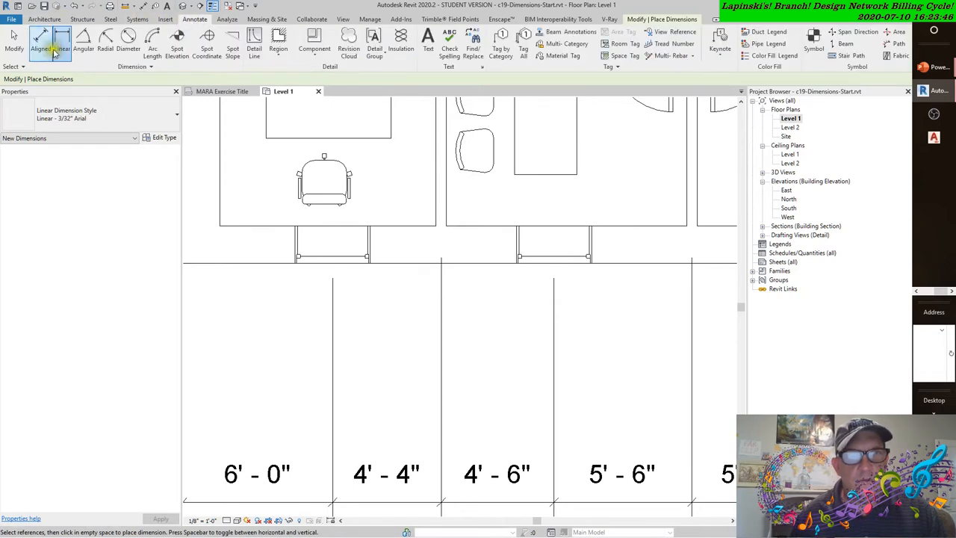
mouse_move(205, 36)
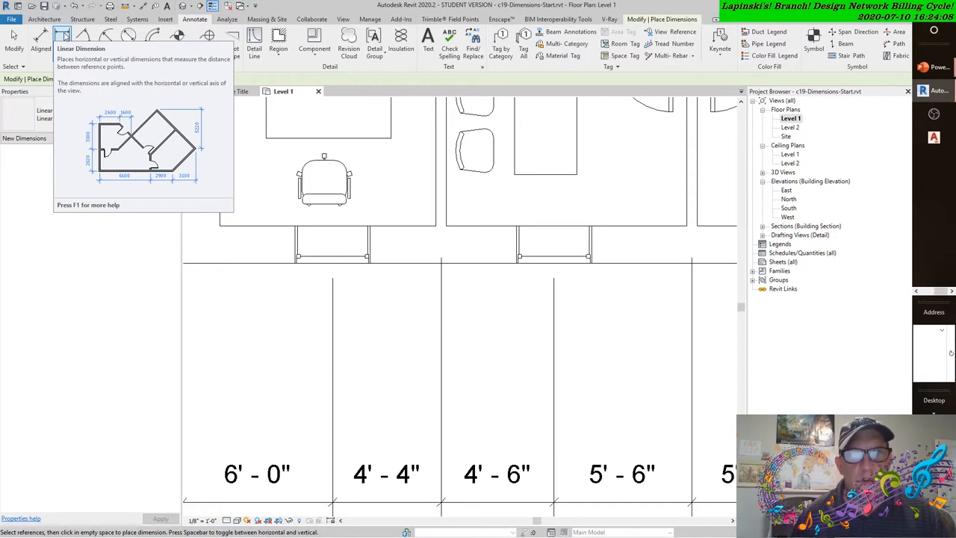
mouse_move(40, 38)
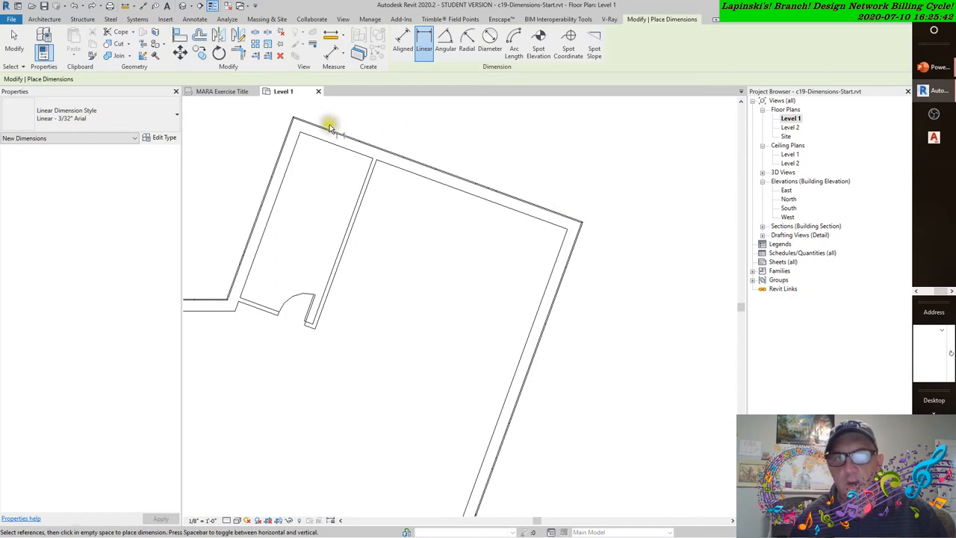
mouse_move(295, 135)
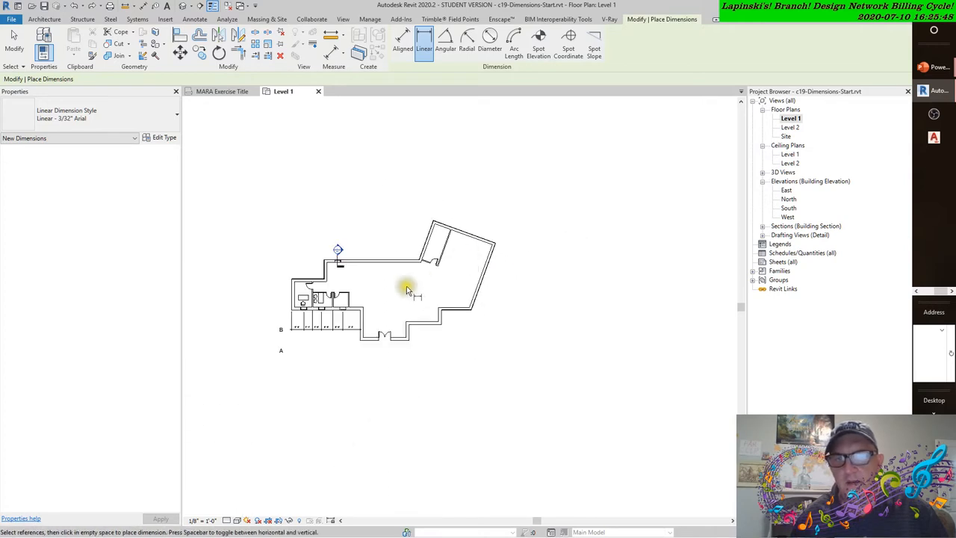
Pan the Level 1 plan toward the centre of the view.
drag(407, 290, 510, 290)
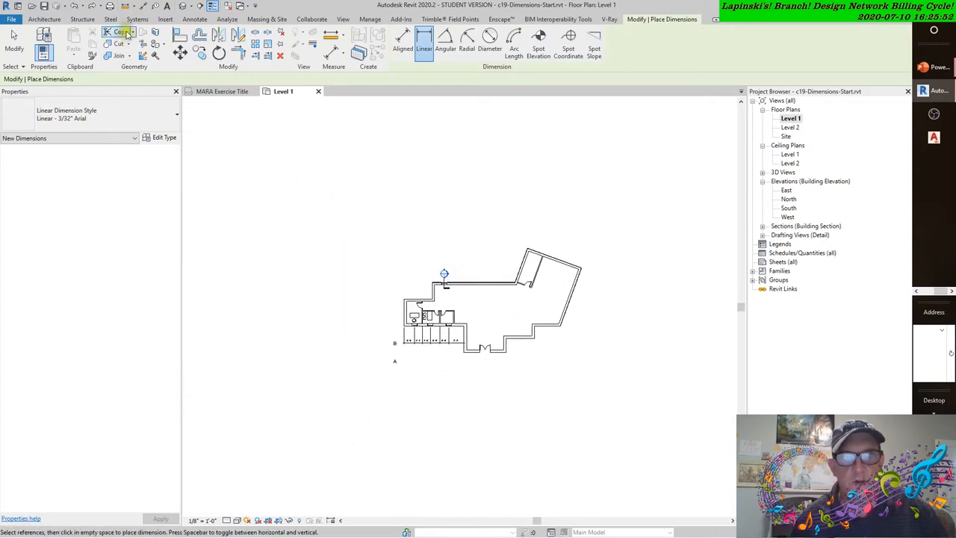
Start Aligned dimensioning and set its wall placement reference to Wall faces.
click(195, 19)
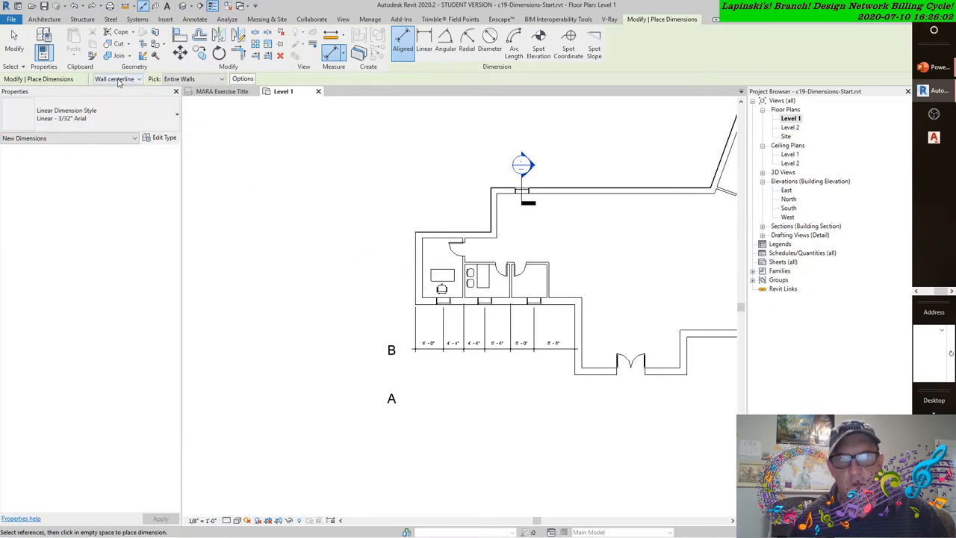
click(137, 80)
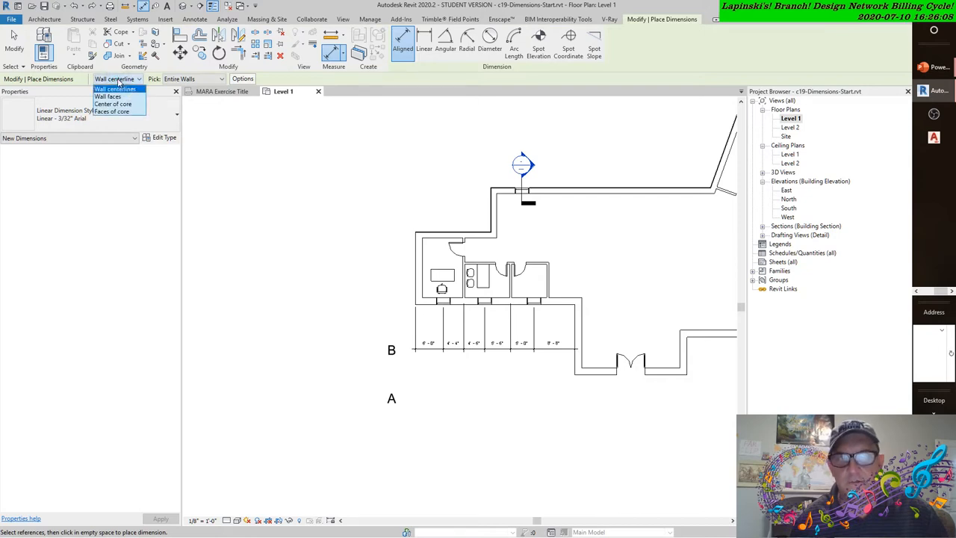
click(111, 89)
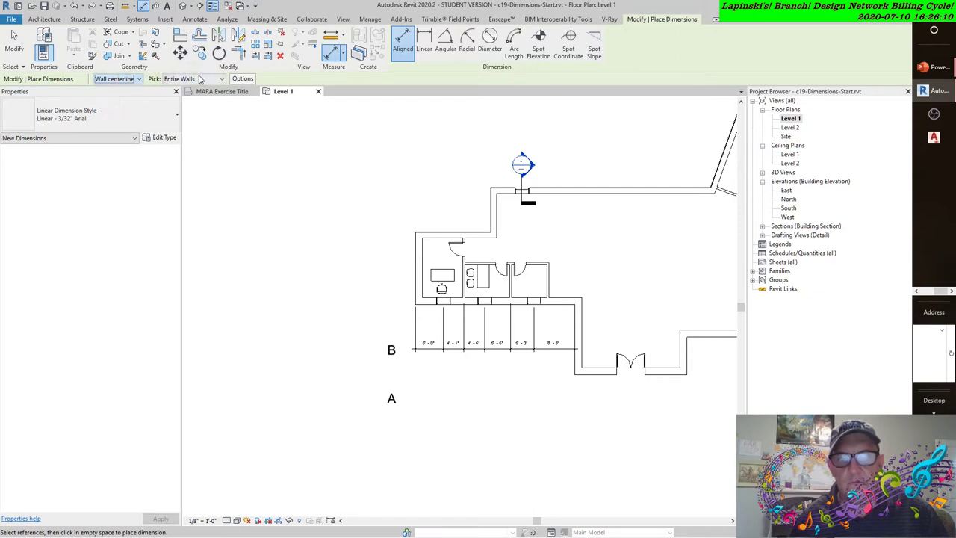
click(220, 78)
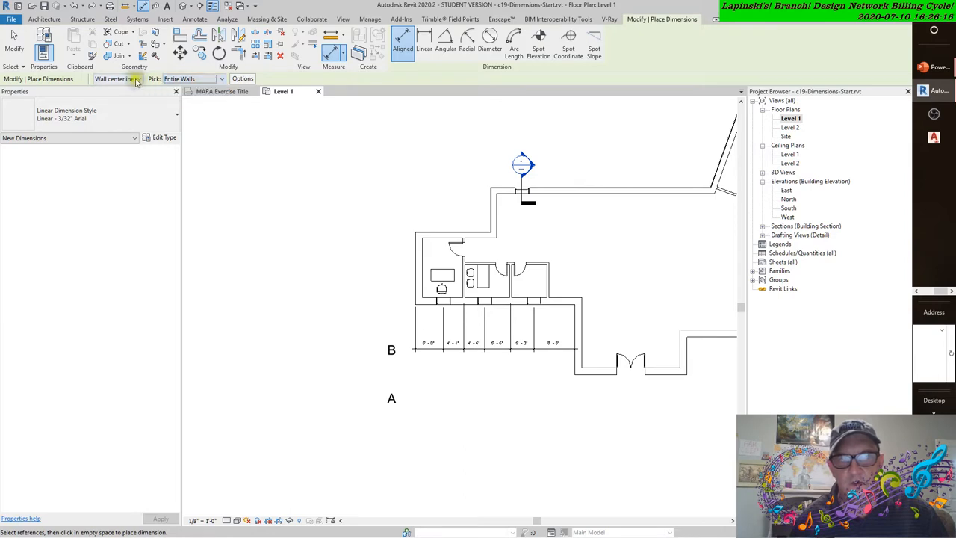
click(138, 79)
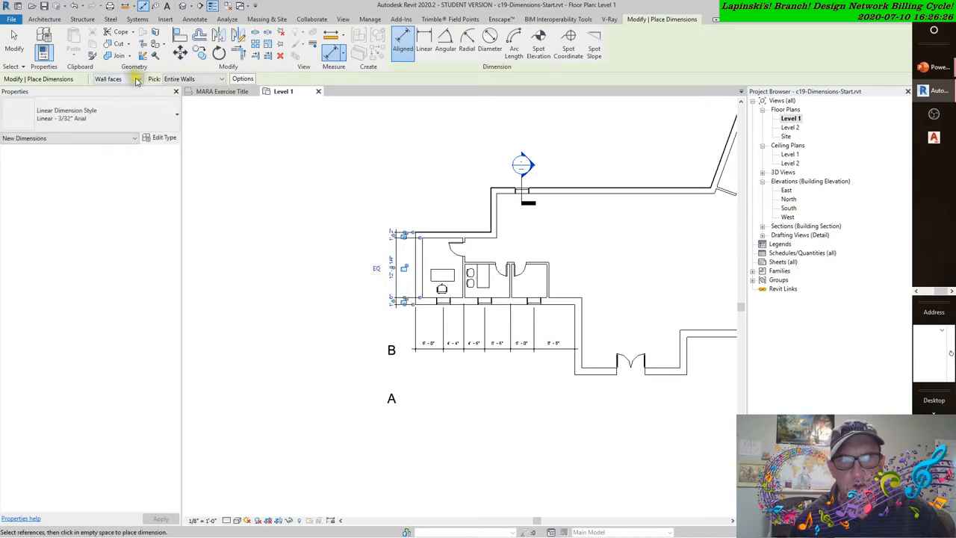
click(139, 80)
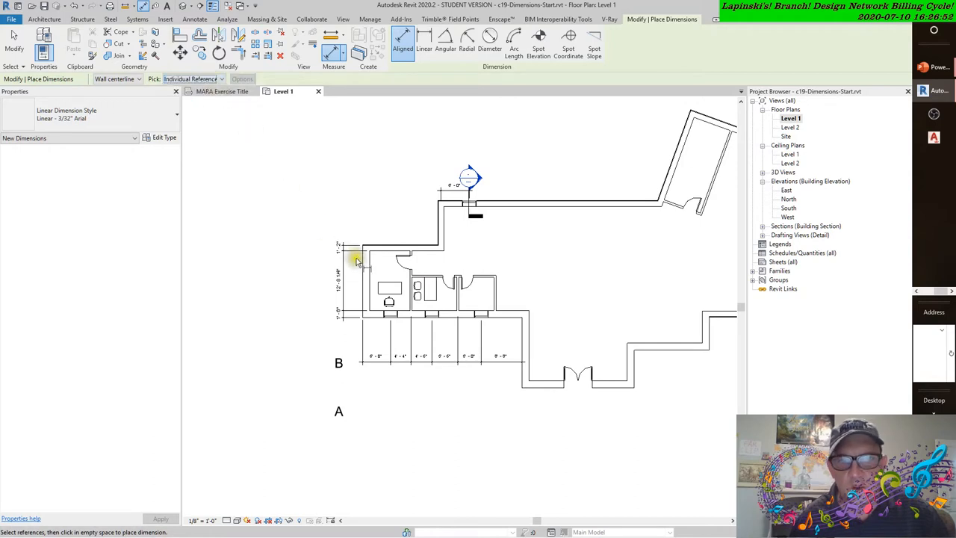
mouse_move(363, 265)
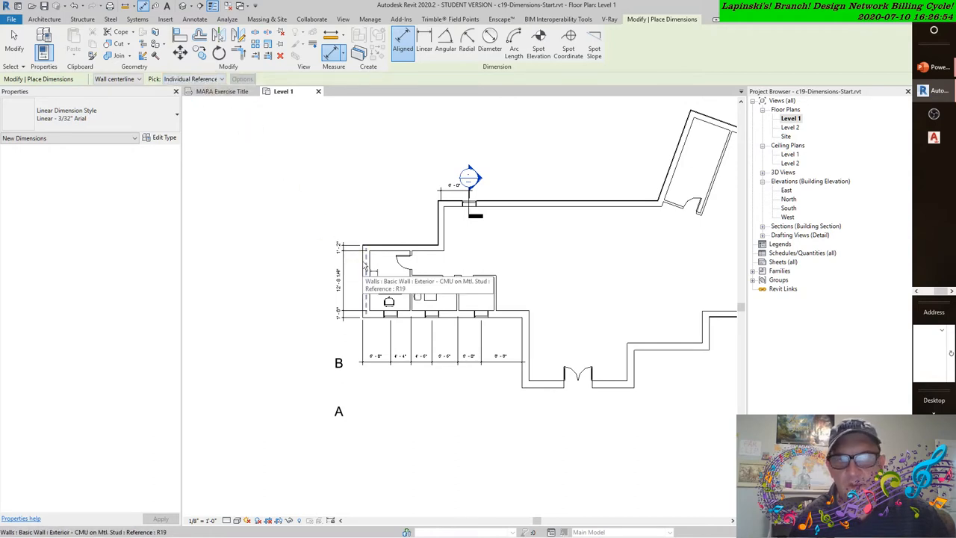
click(115, 80)
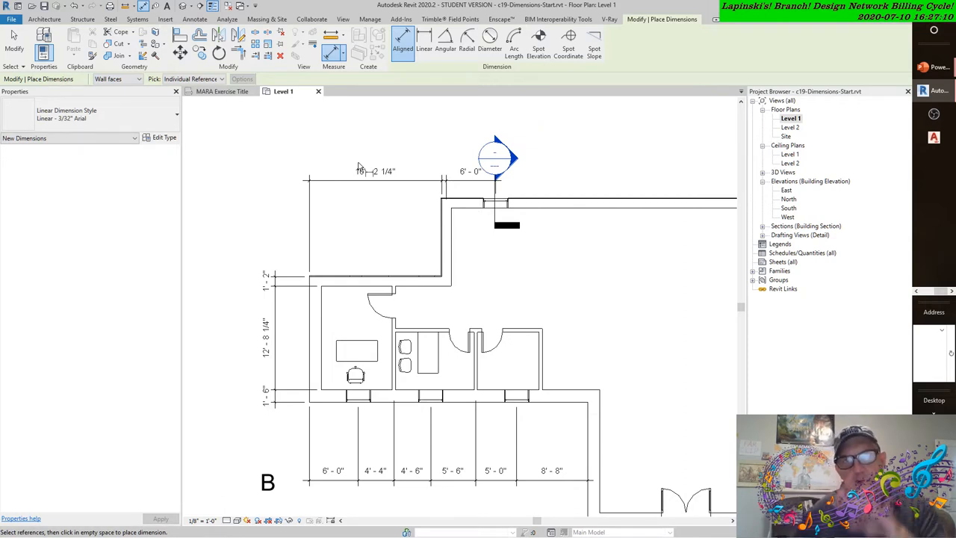
mouse_move(364, 163)
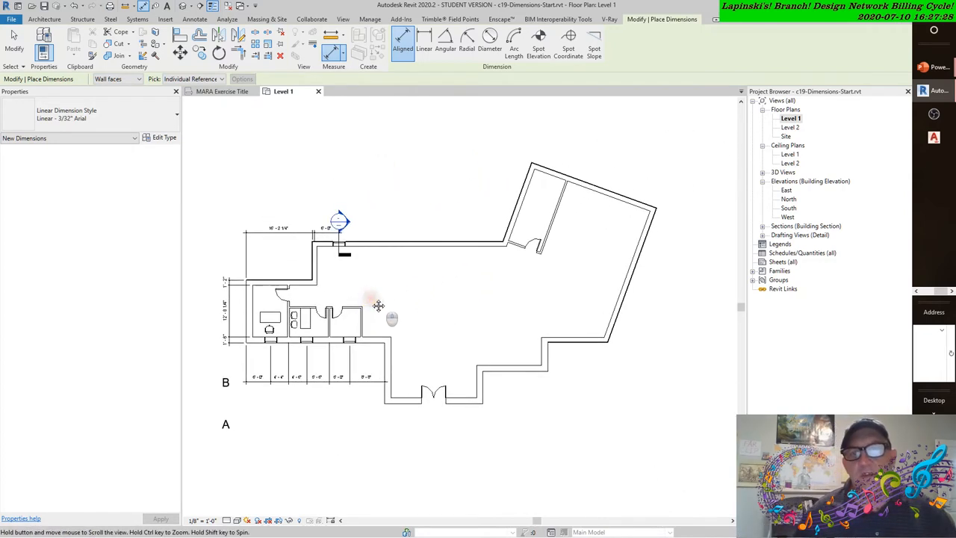
mouse_move(371, 304)
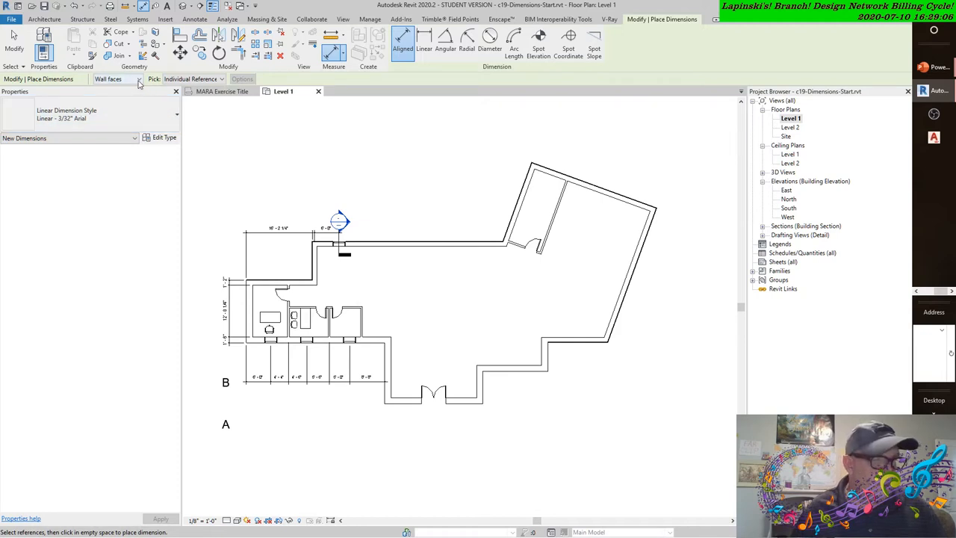
click(139, 80)
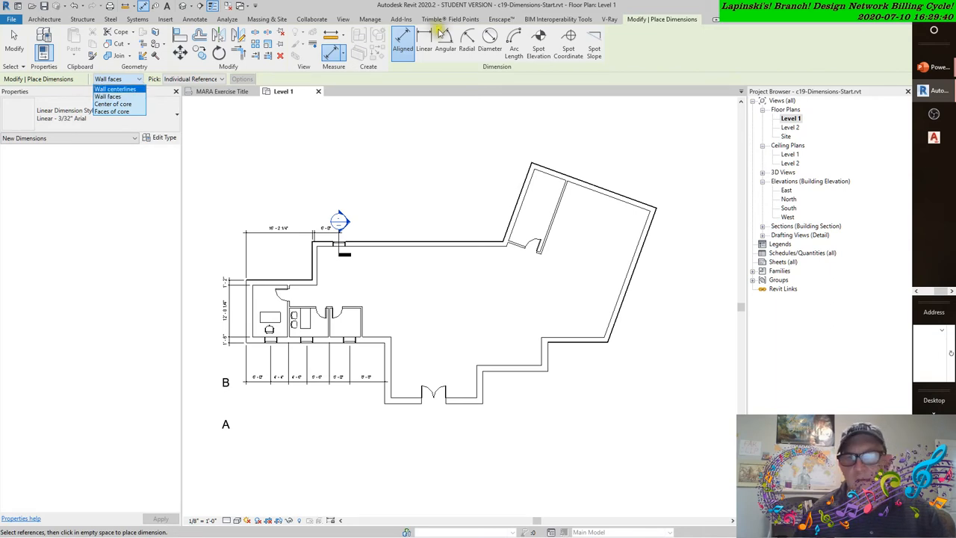
mouse_move(172, 30)
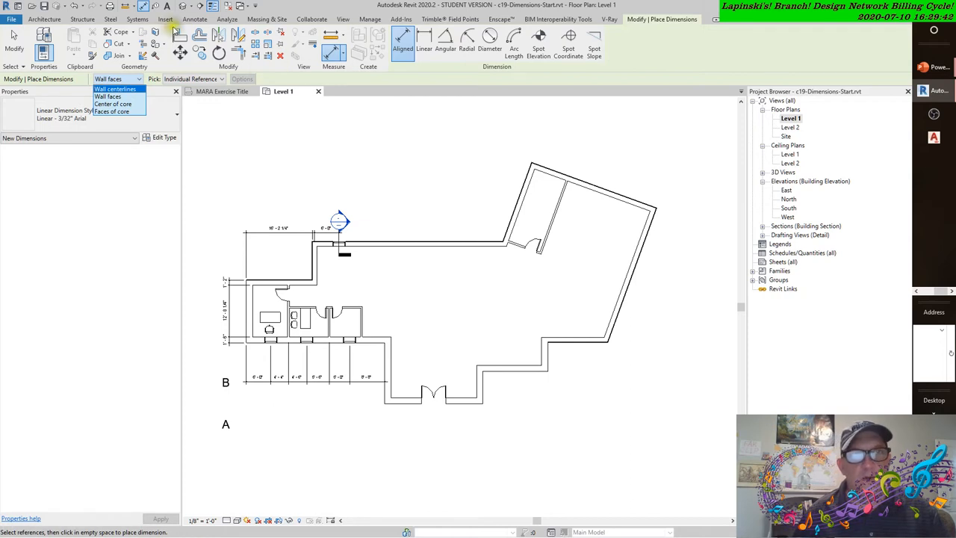
click(197, 19)
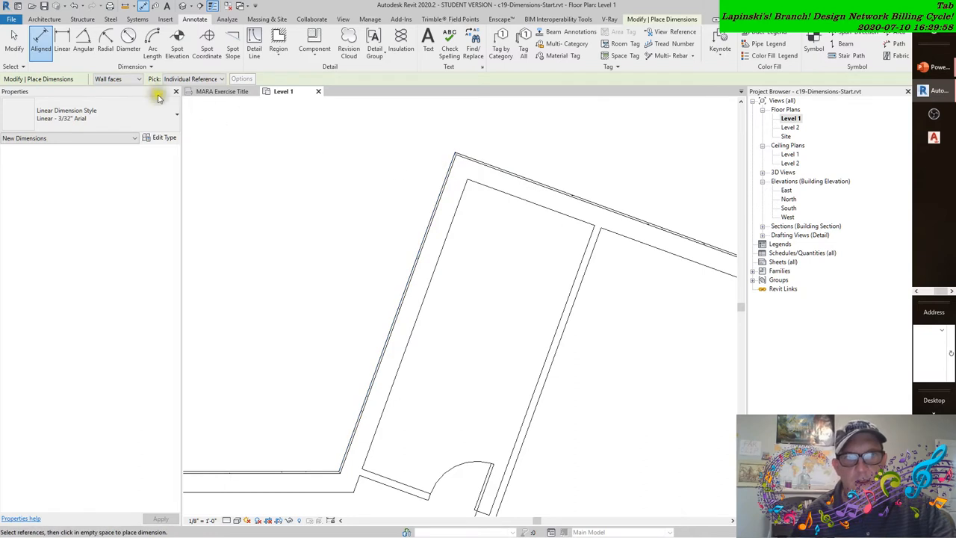
Set the Level 1 plan's detail level to Fine to reveal wall layers.
click(138, 78)
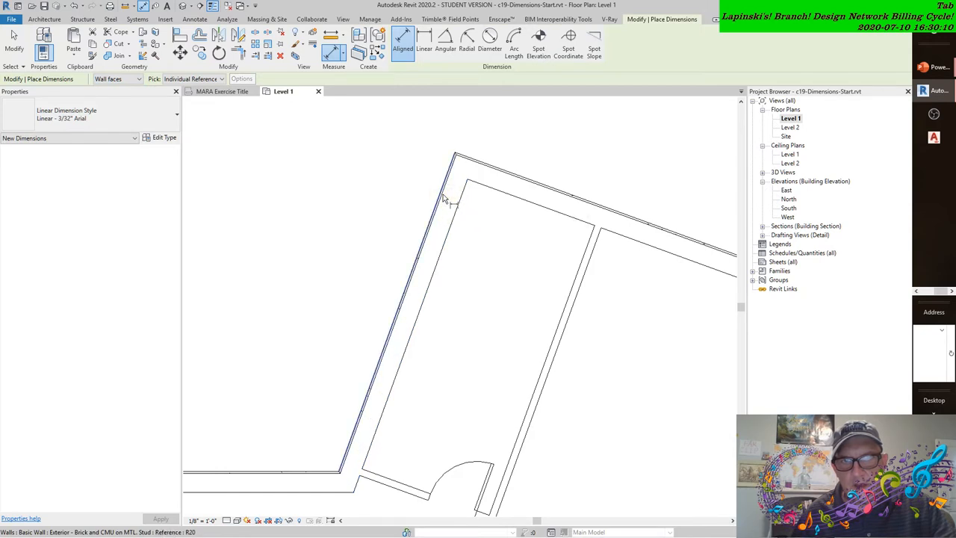
mouse_move(443, 196)
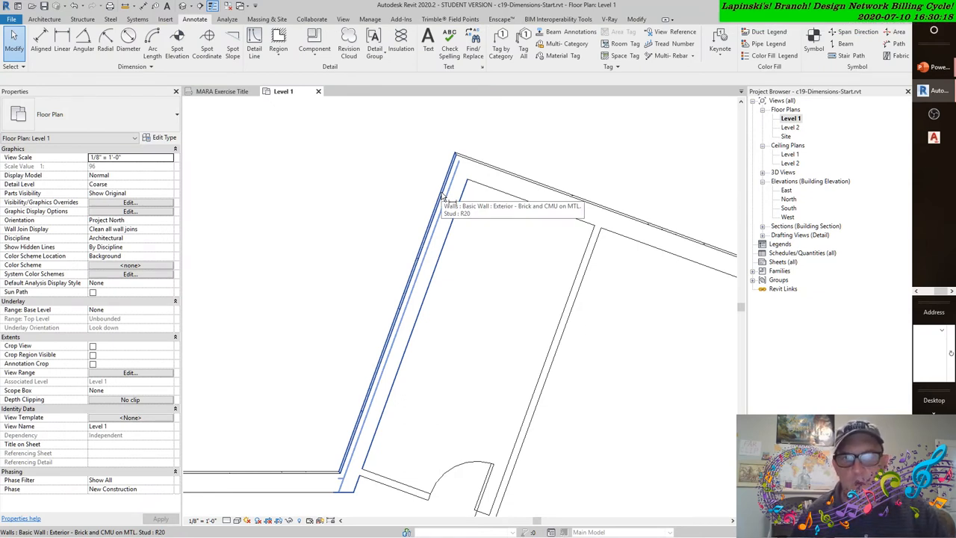
click(223, 520)
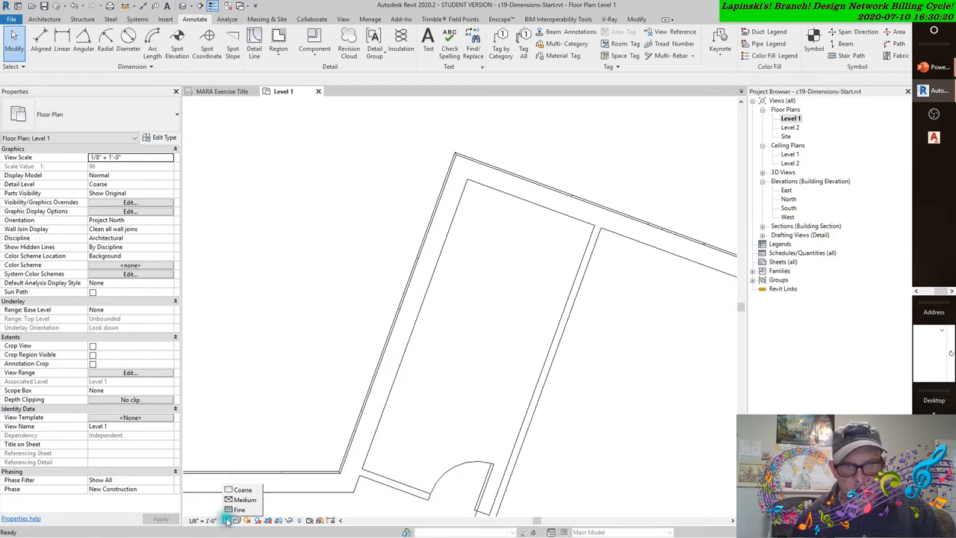
click(233, 506)
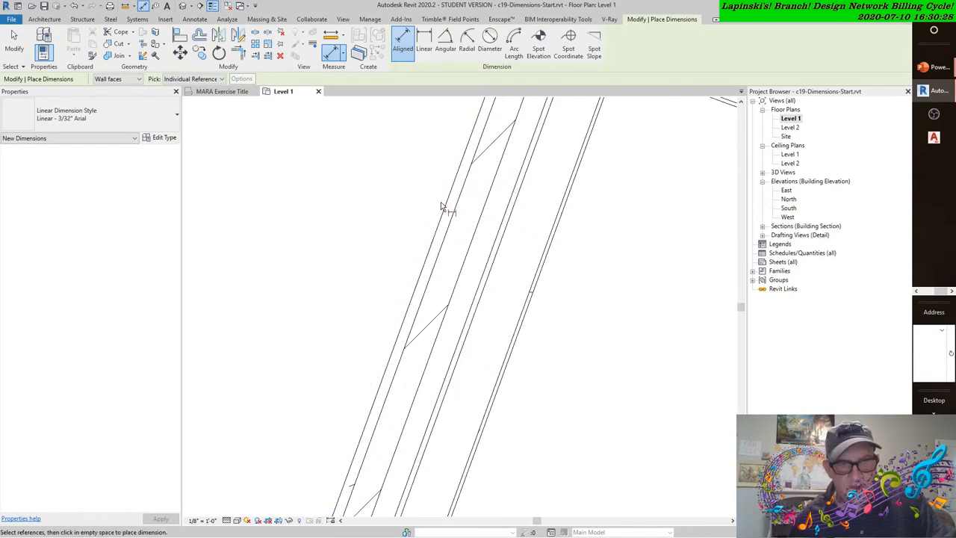
mouse_move(445, 209)
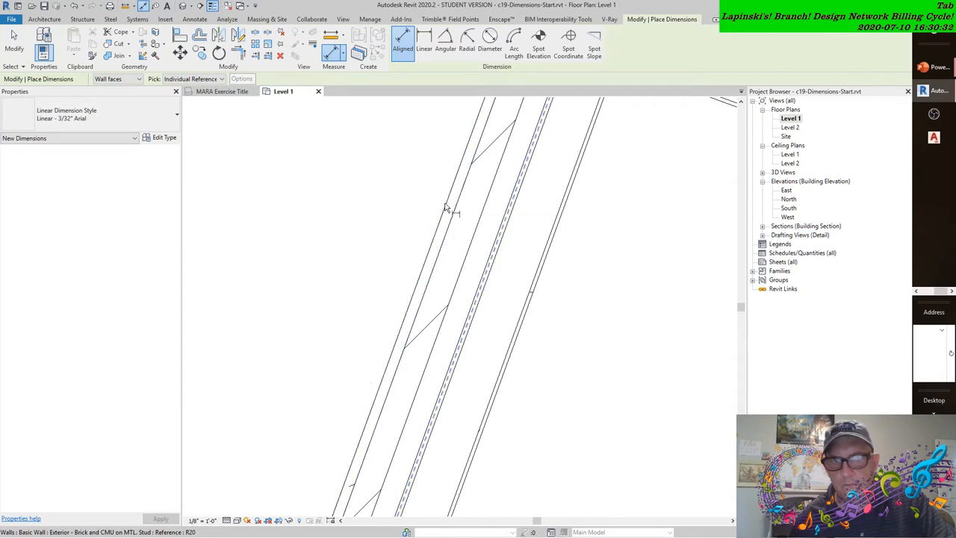
mouse_move(479, 232)
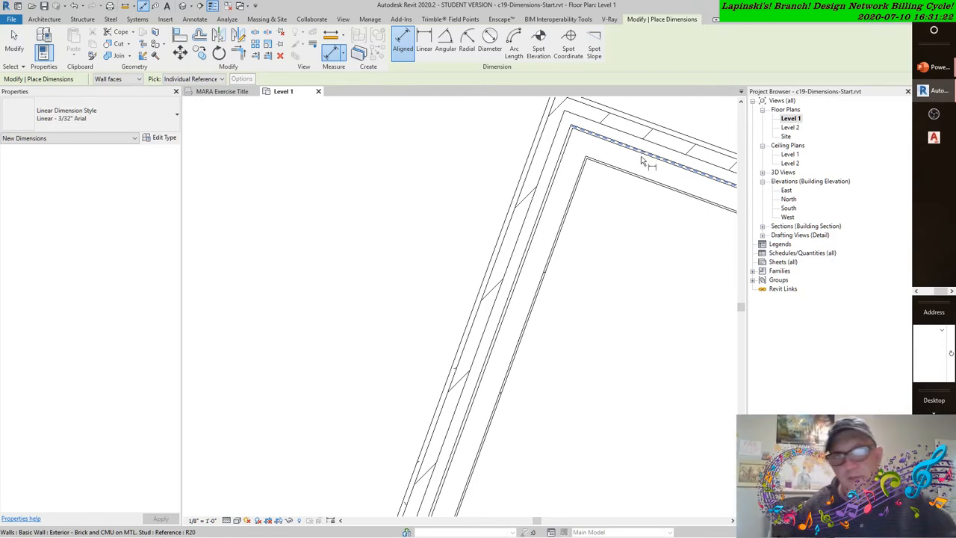
mouse_move(643, 161)
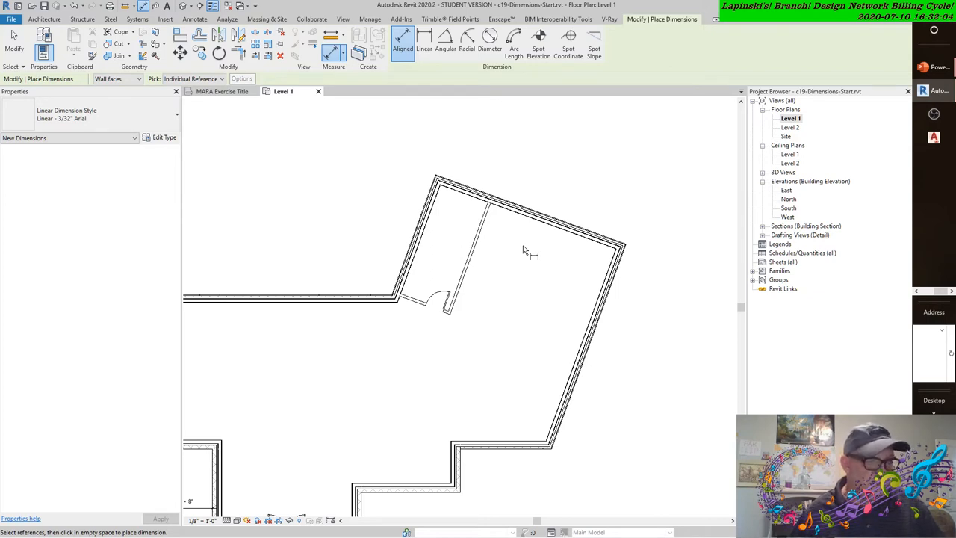
mouse_move(529, 248)
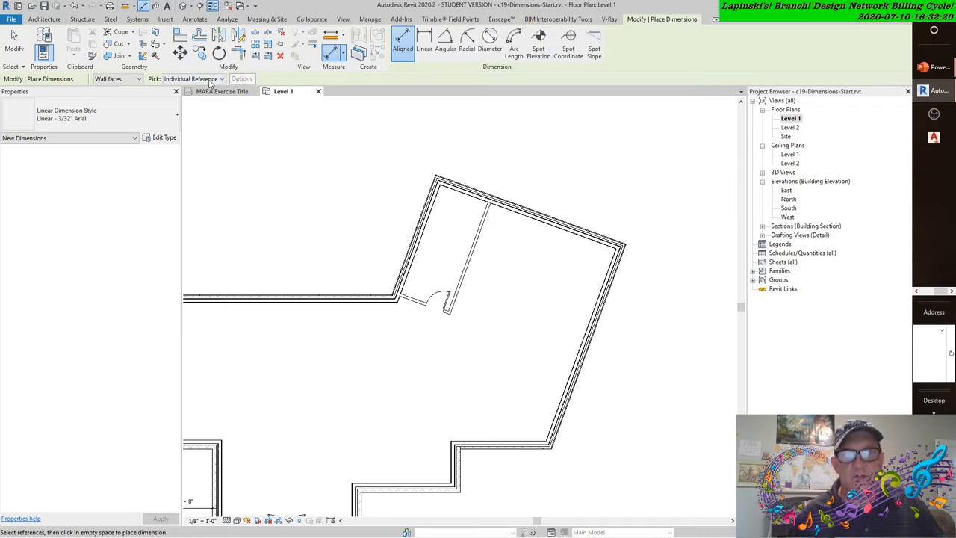
Set the aligned dimension Pick option to Entire Walls.
click(184, 19)
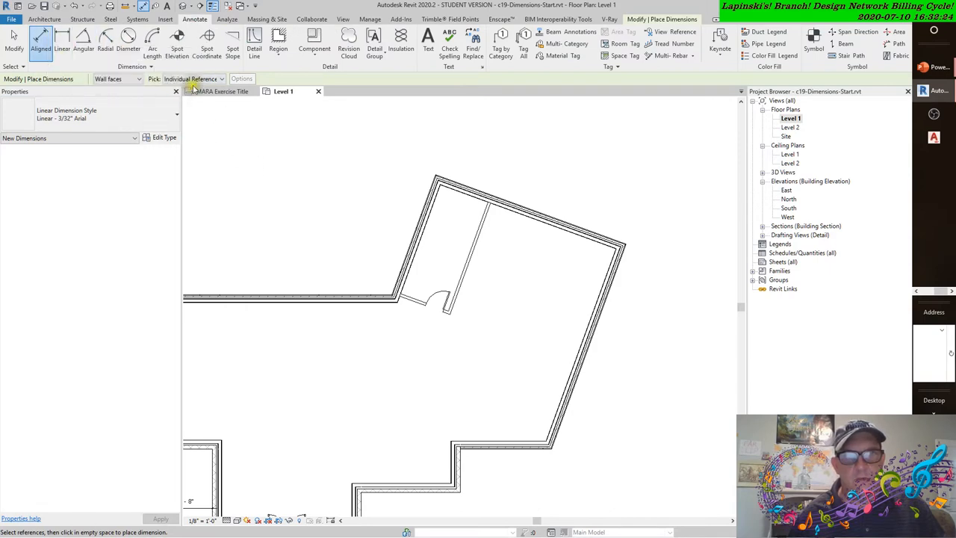
click(192, 78)
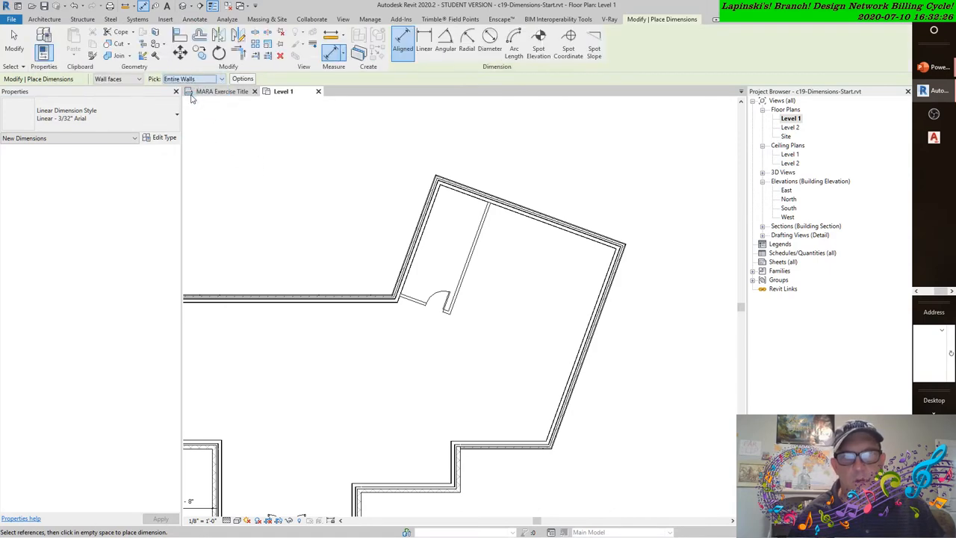
mouse_move(224, 91)
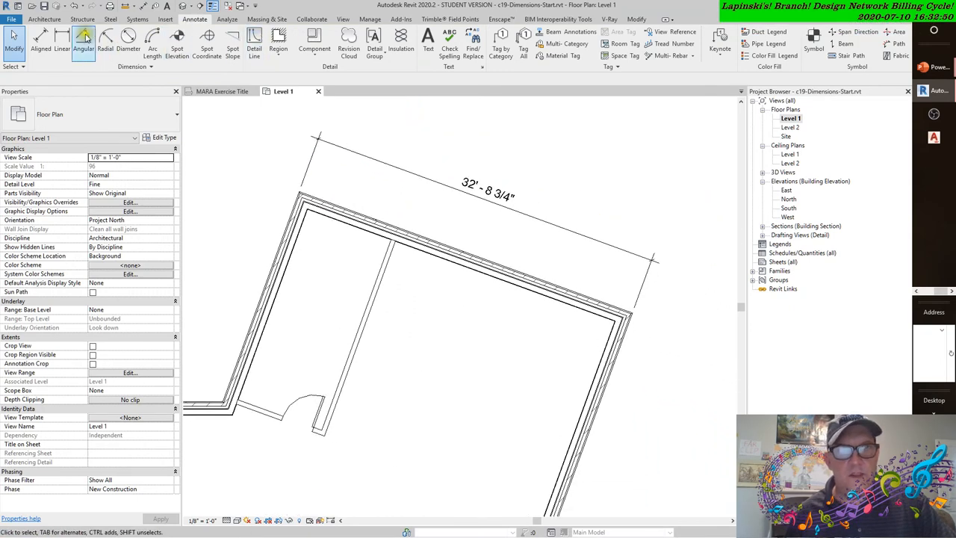
Repeat the Aligned dimension command from the right-click menu and reopen Pick choices.
right_click(547, 153)
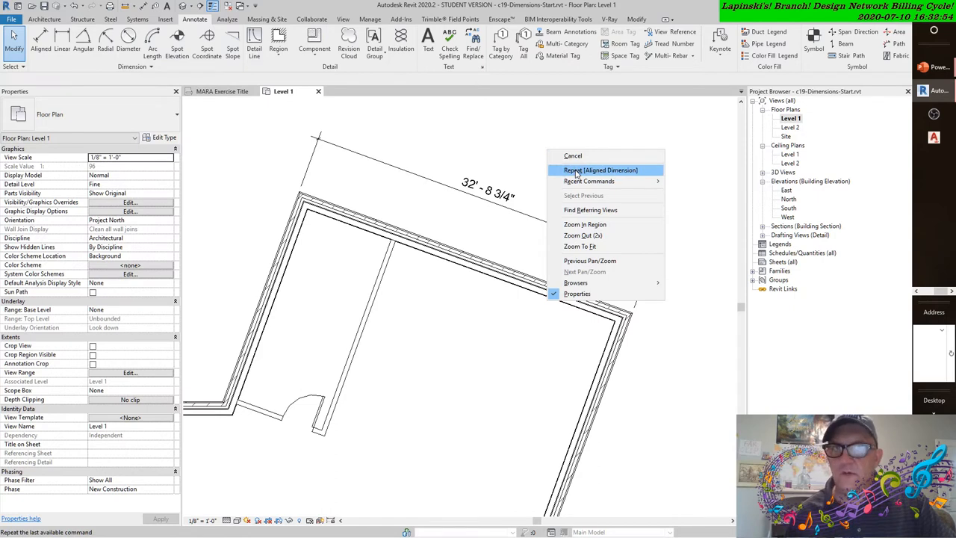
click(603, 170)
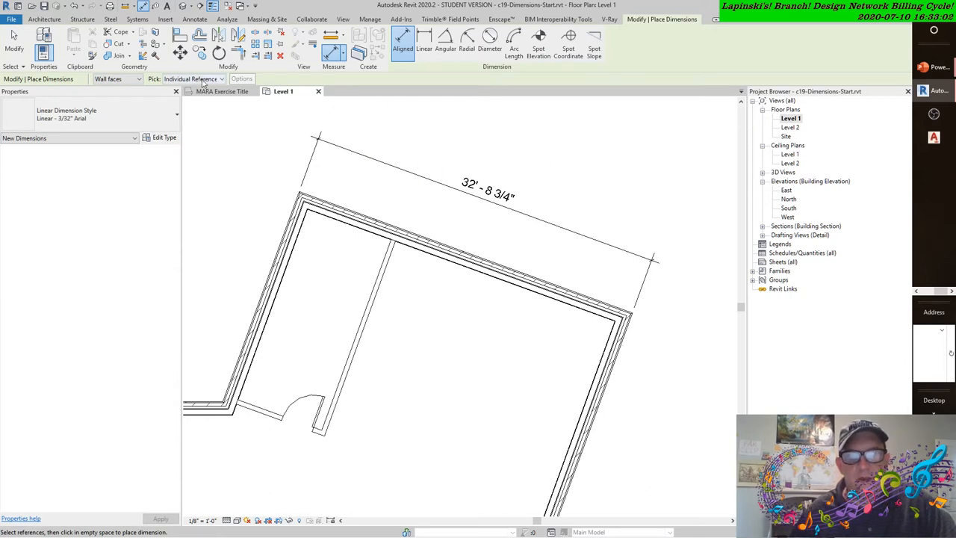
click(192, 79)
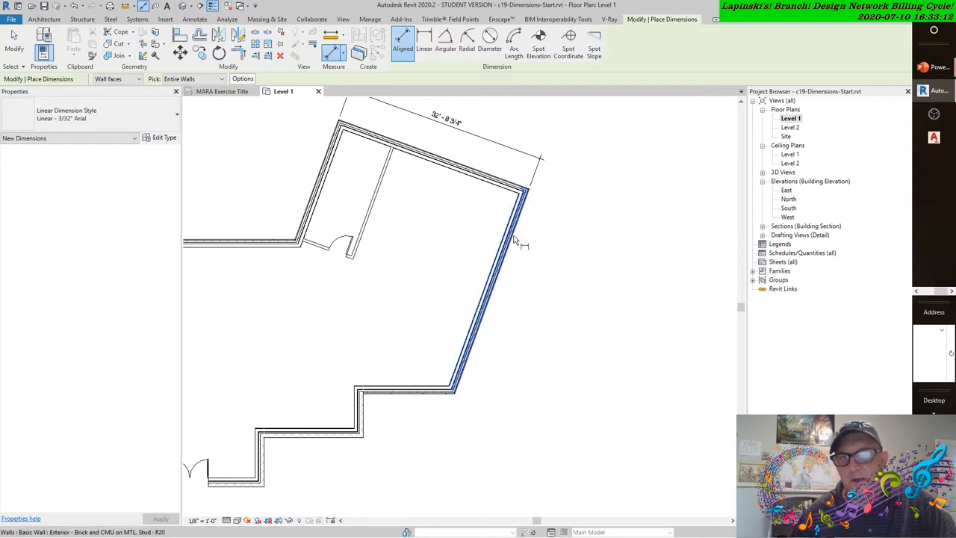
mouse_move(513, 239)
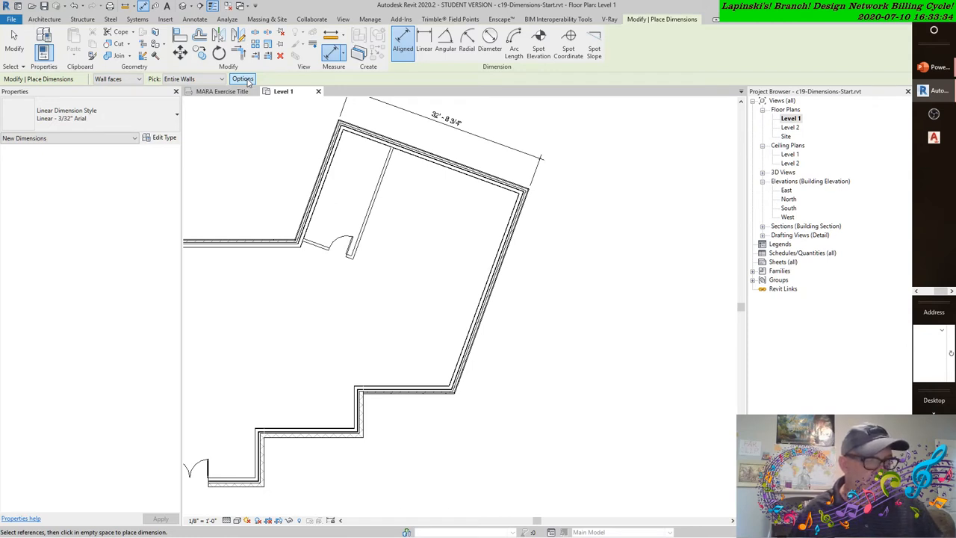
Enable Openings with Centers and Intersecting Walls in the auto dimension Options.
click(242, 80)
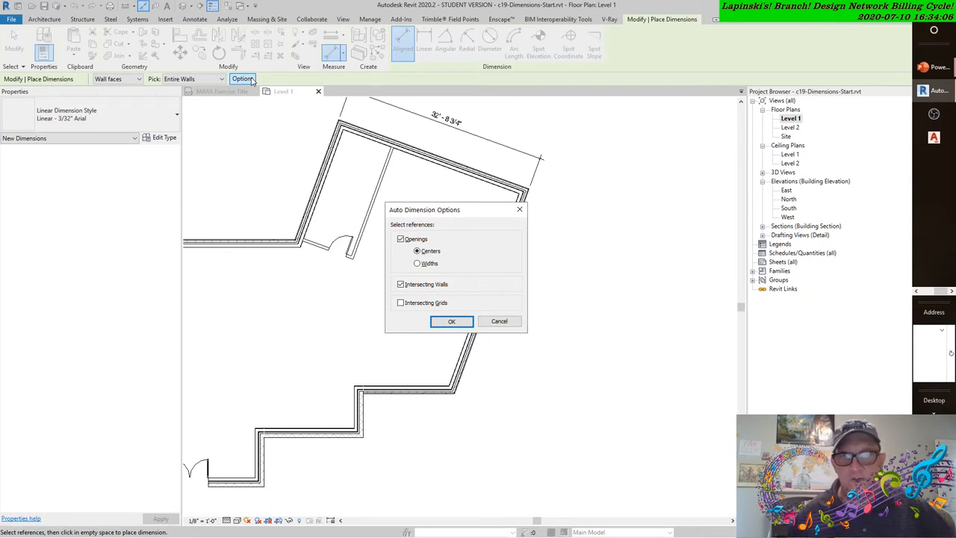
mouse_move(339, 158)
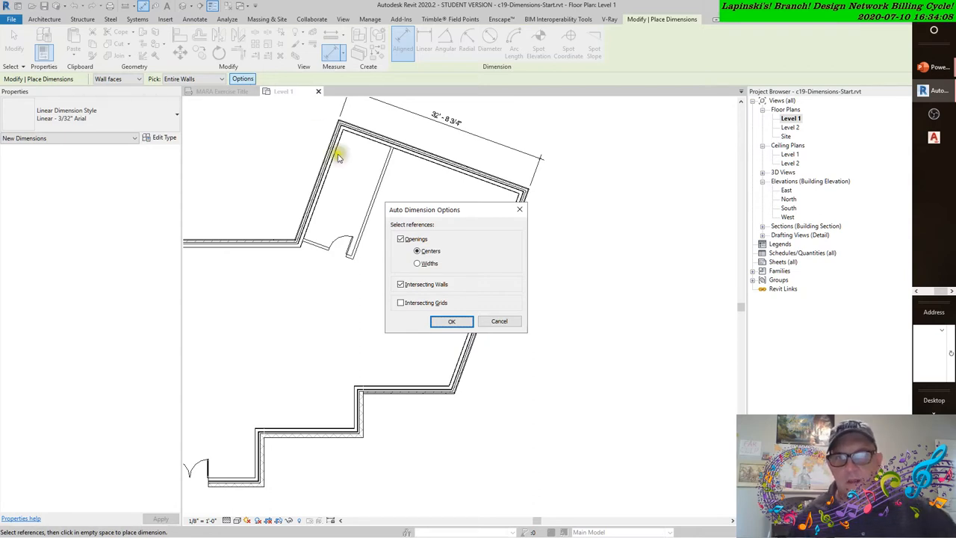
click(452, 321)
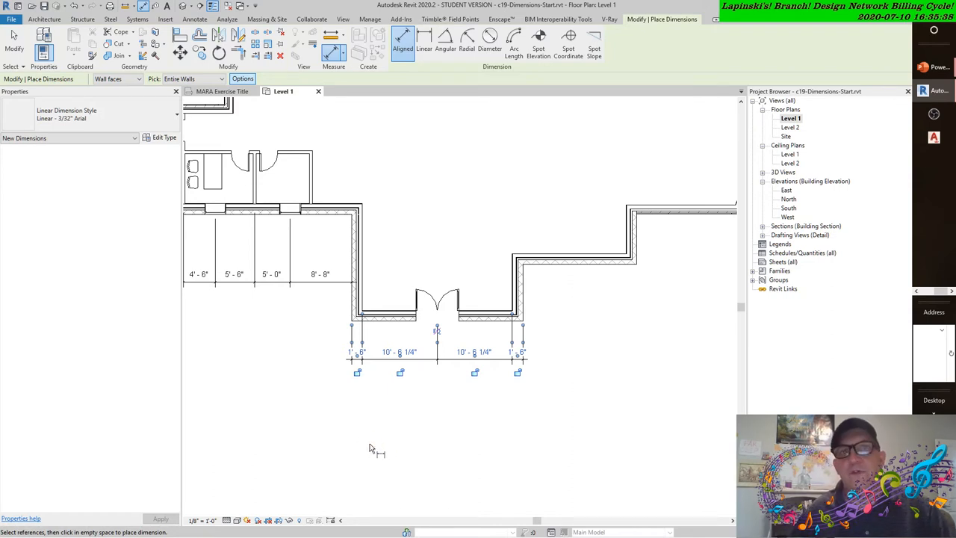
mouse_move(383, 436)
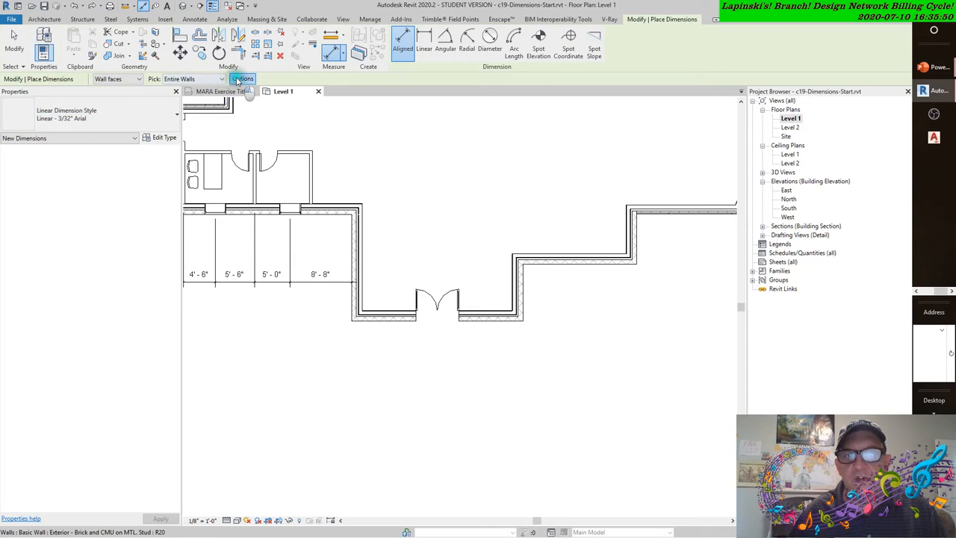
Open the auto dimension Options dialog and dismiss it without changes.
click(243, 79)
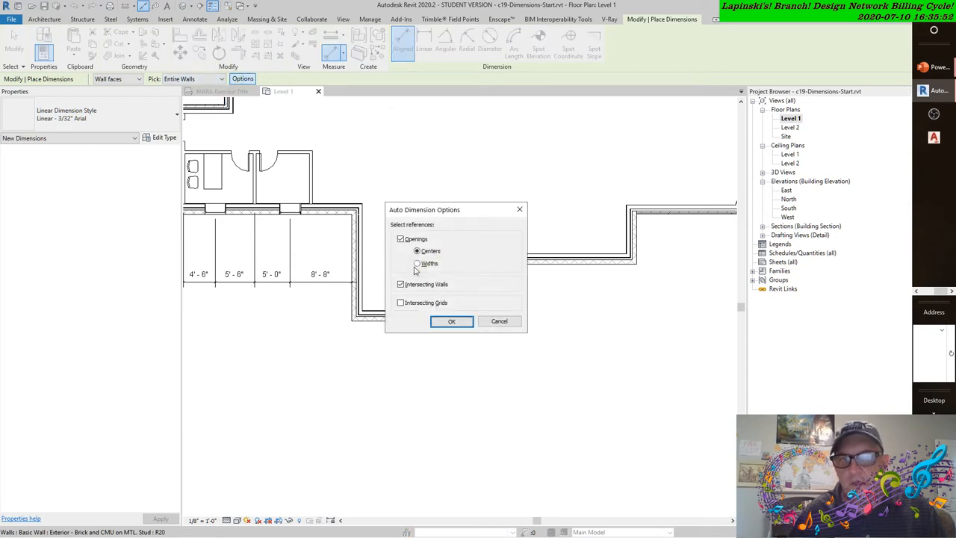
click(451, 321)
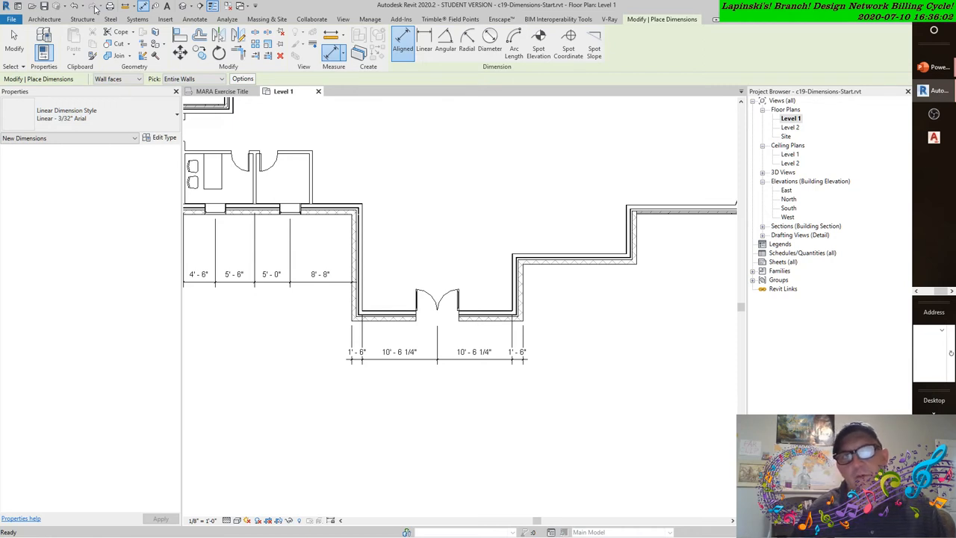
mouse_move(517, 158)
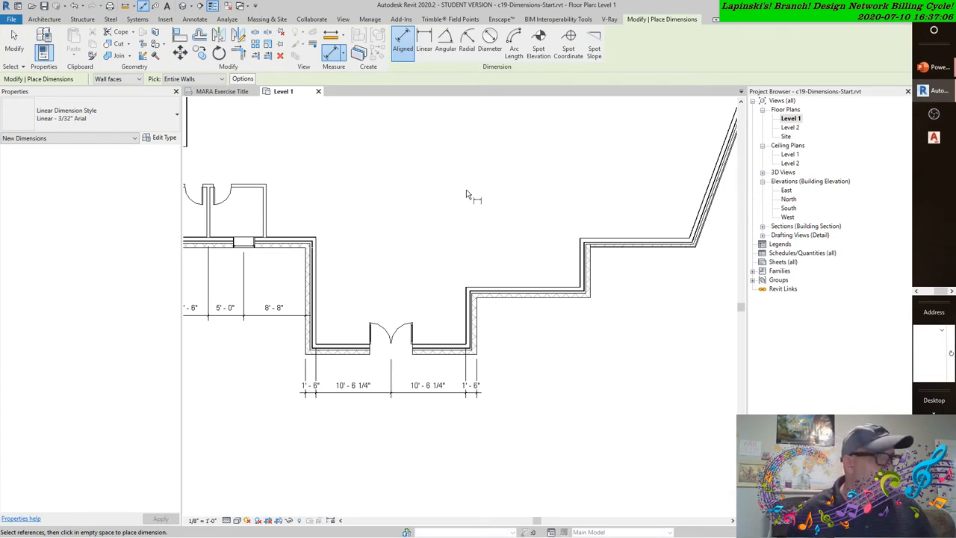
mouse_move(517, 296)
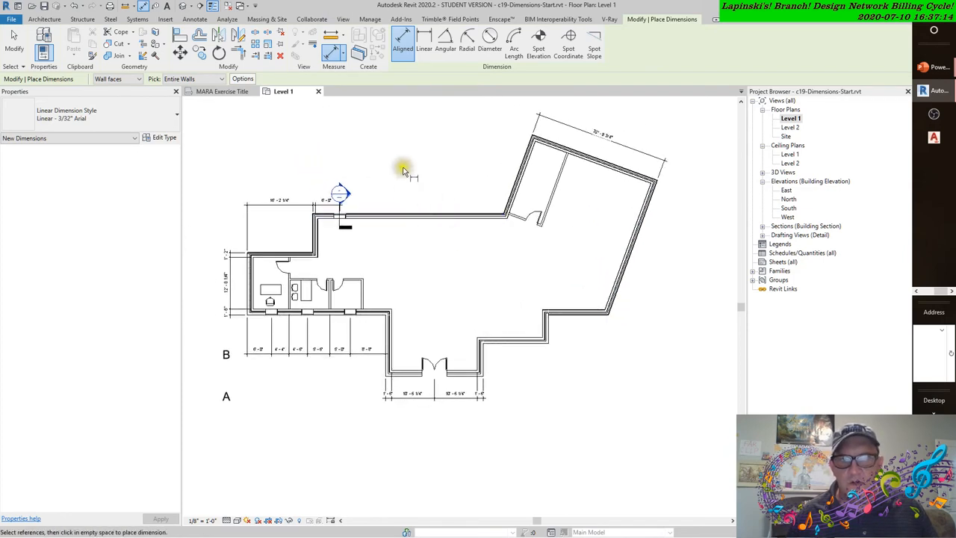
Start the Door tool from the Architecture tab to place double doors in the upper wall.
click(59, 19)
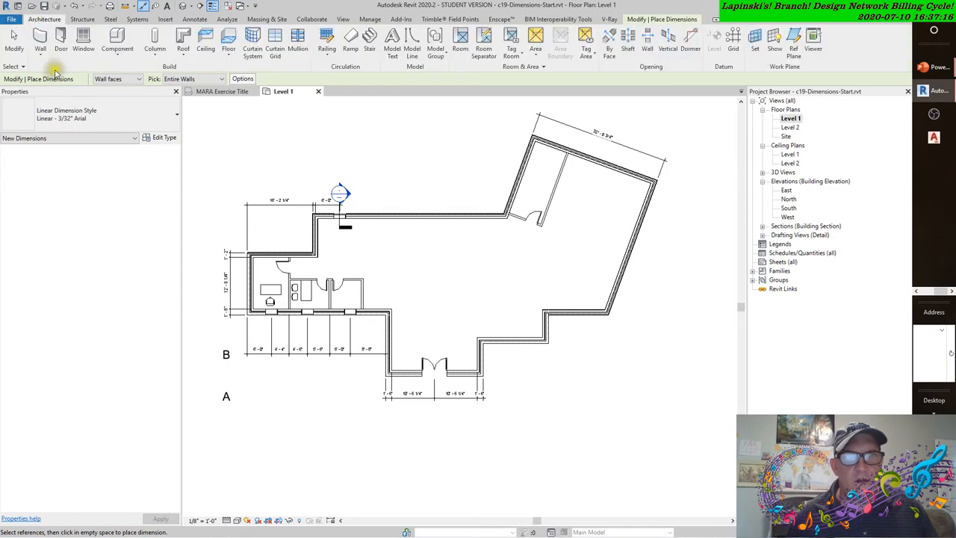
click(41, 38)
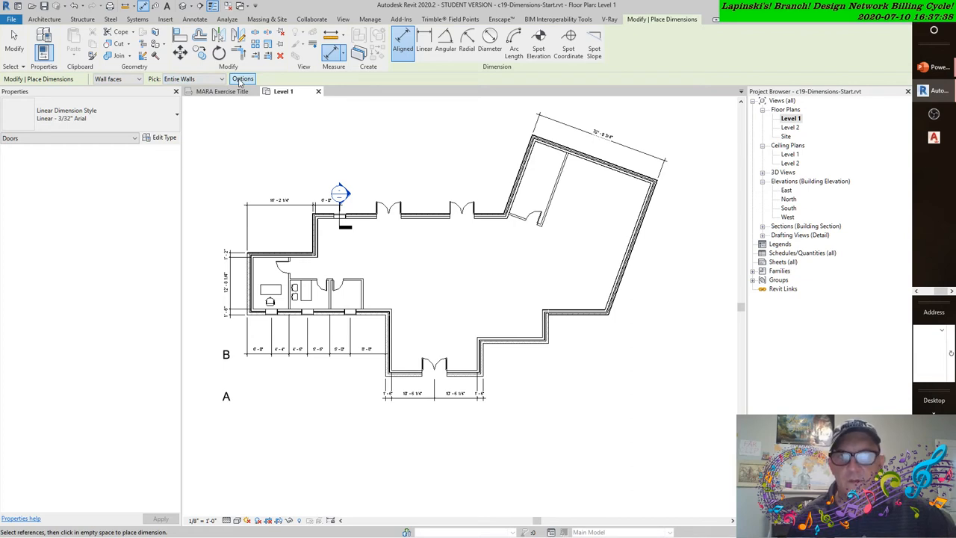
Set auto dimension references to Openings by Widths, then reopen and close the Options dialog.
click(243, 79)
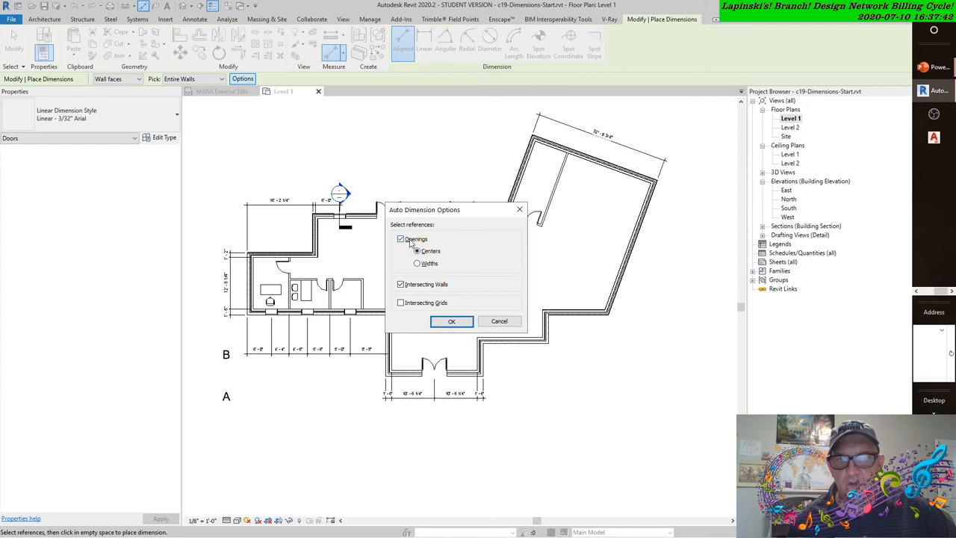
click(417, 263)
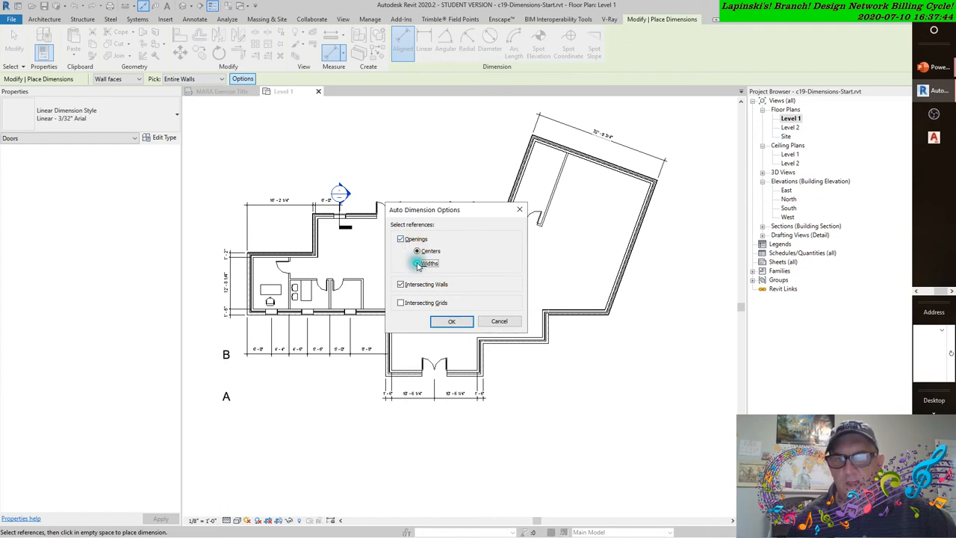
click(417, 263)
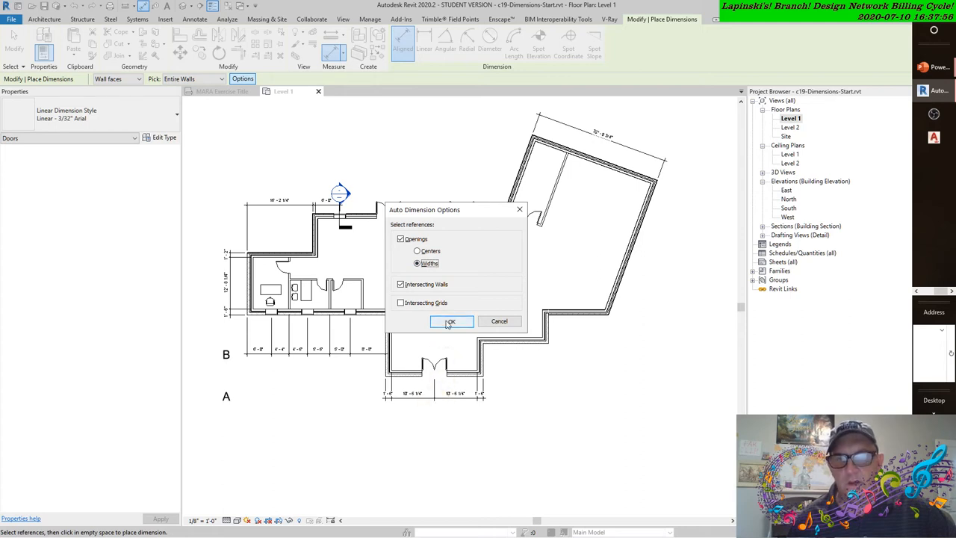
click(452, 321)
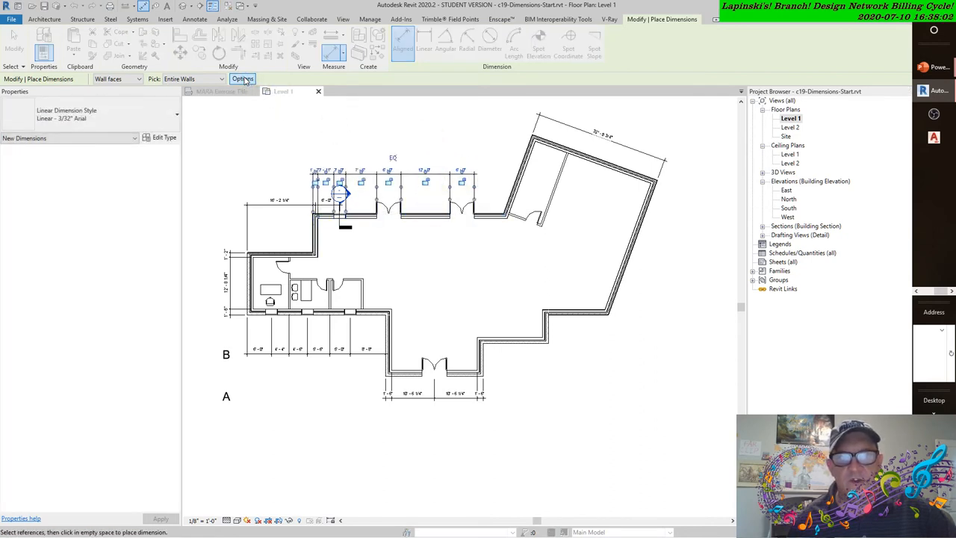
click(242, 79)
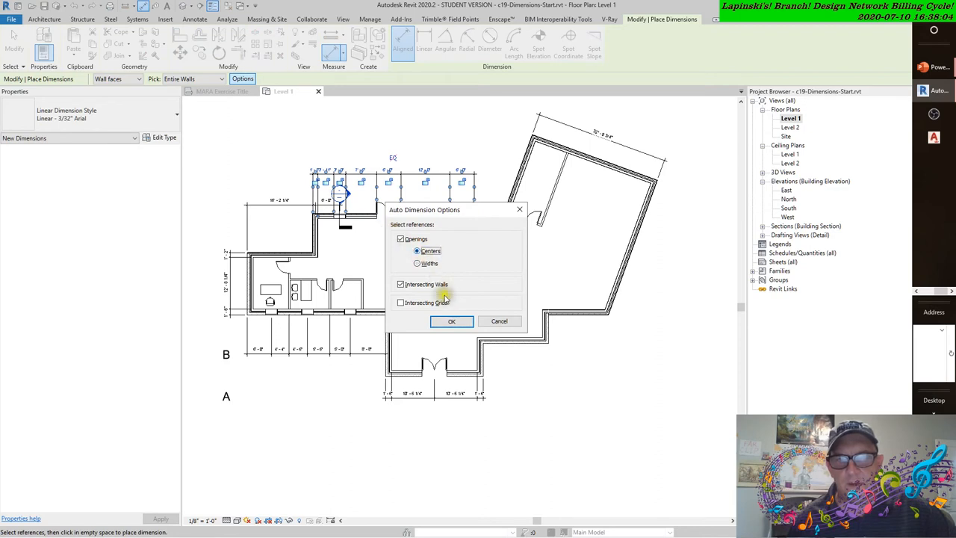
click(451, 321)
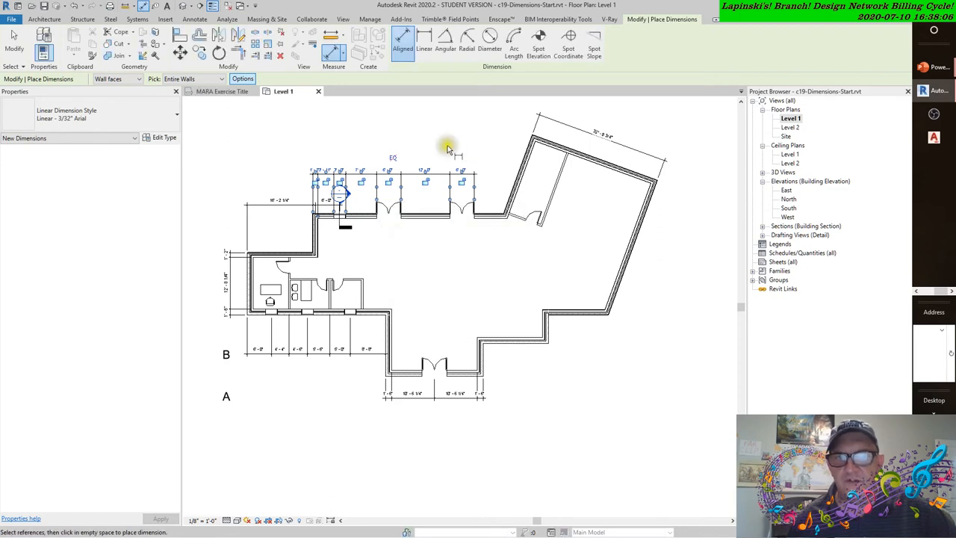
mouse_move(417, 135)
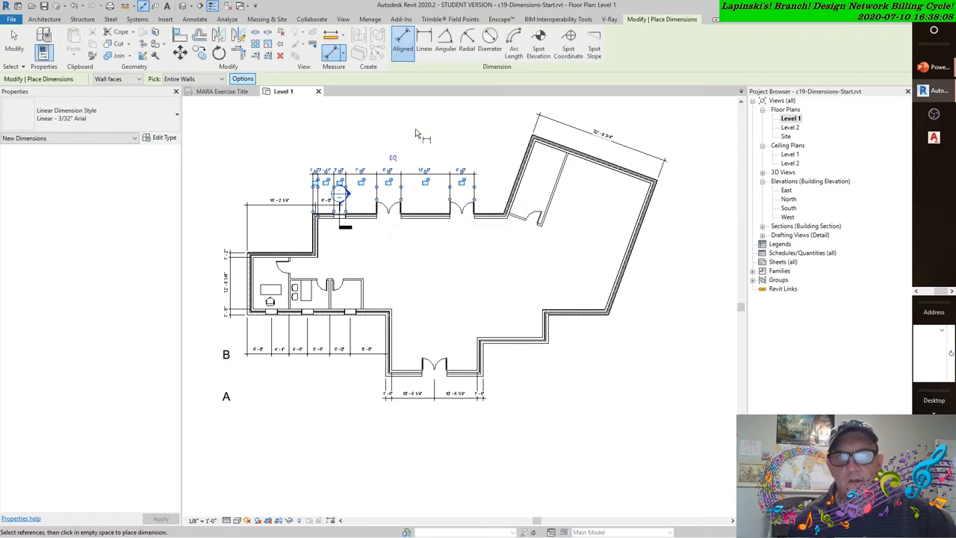
mouse_move(333, 121)
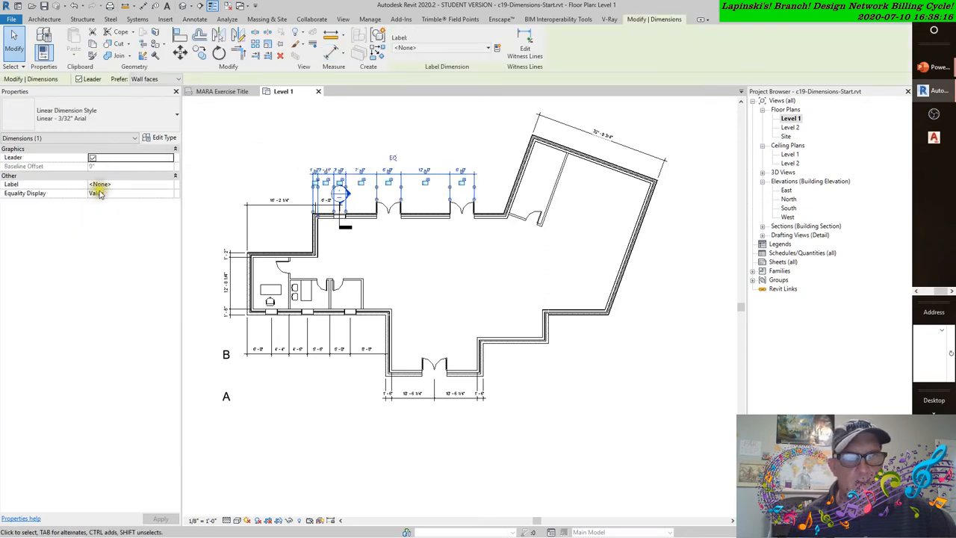
click(159, 138)
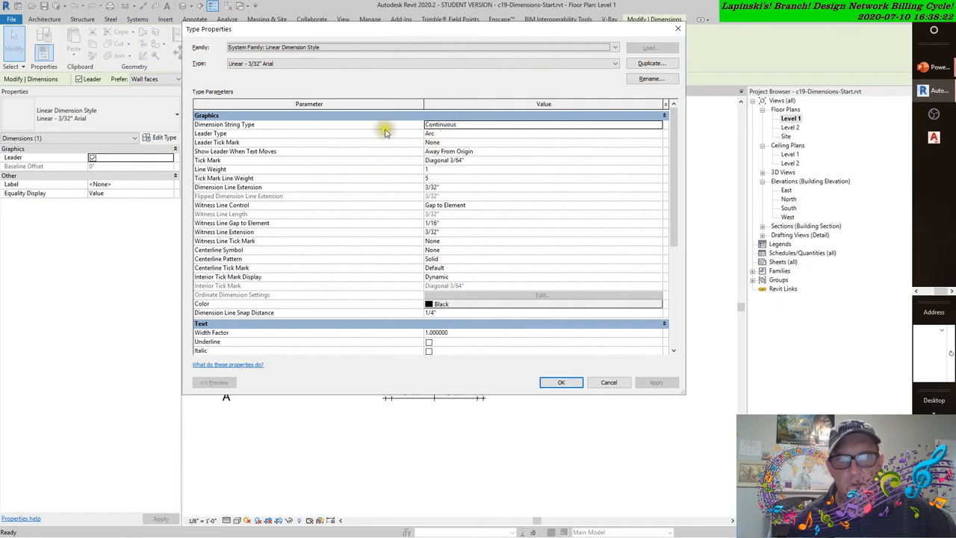
mouse_move(309, 224)
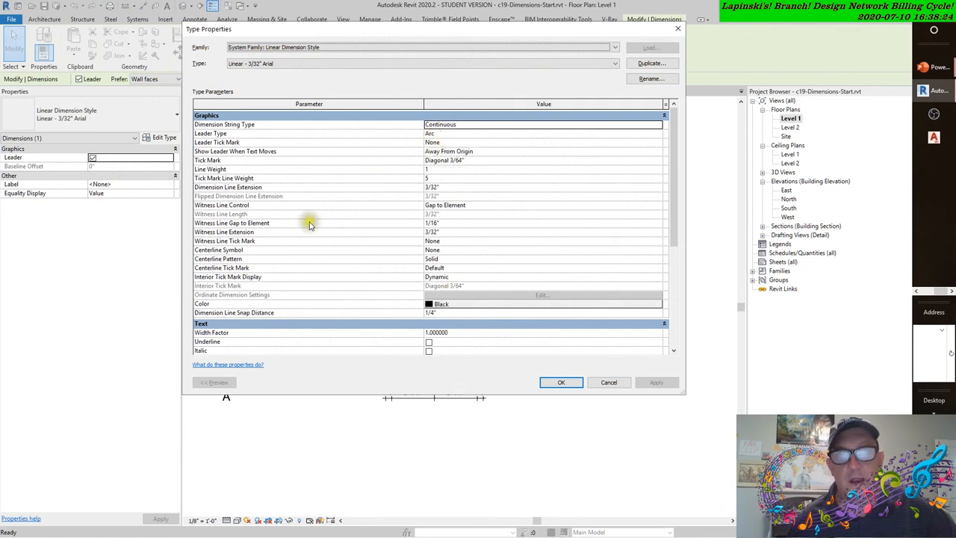
scroll(down, 3)
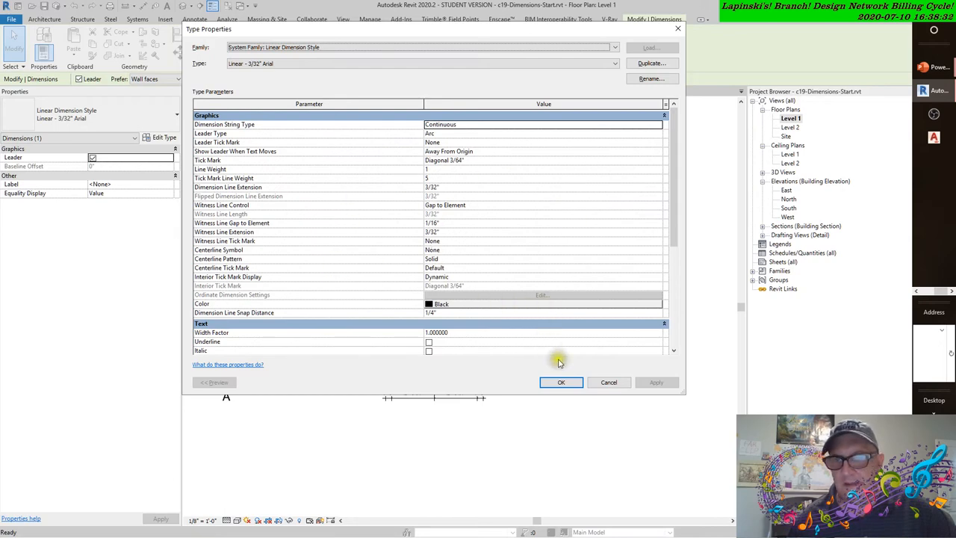
click(562, 382)
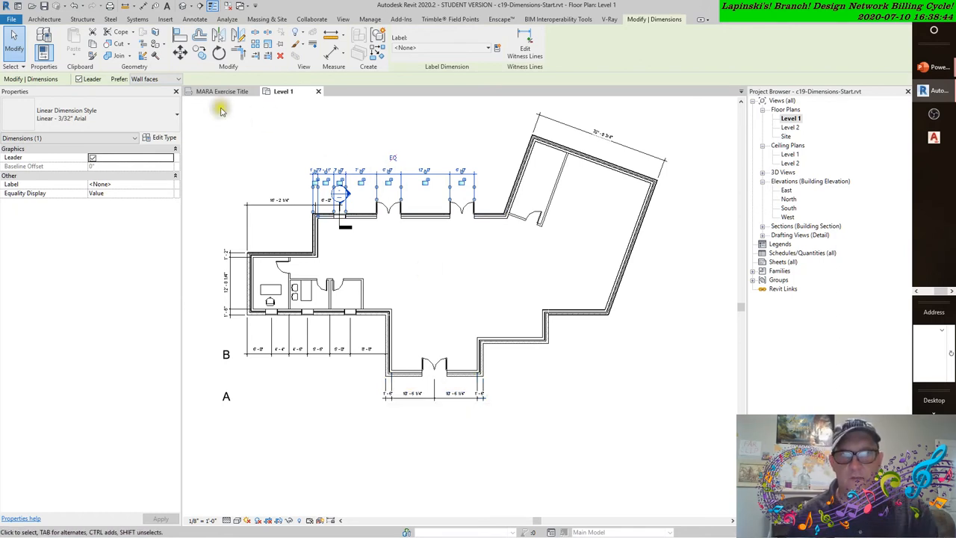
Deselect the dimension and set auto dimensions to opening centers plus intersecting walls.
click(198, 20)
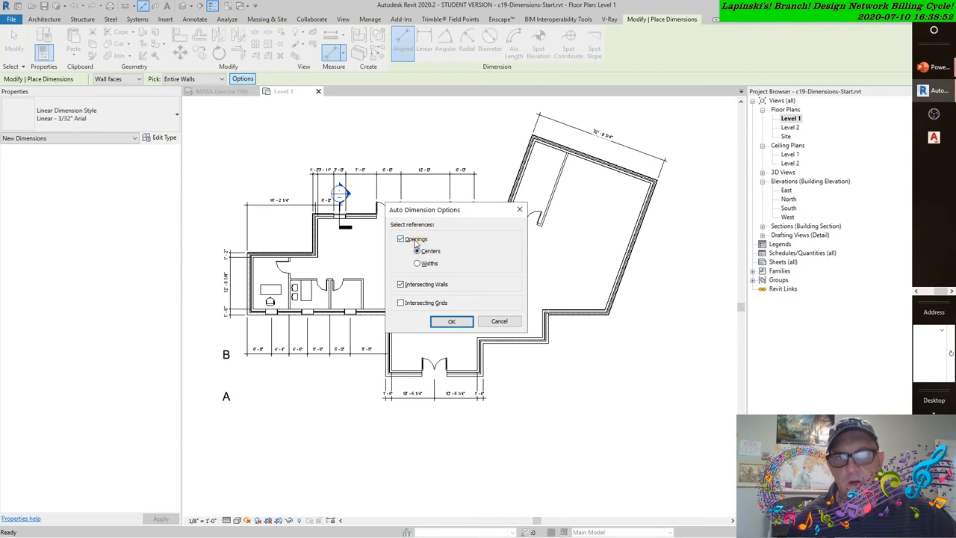
drag(424, 209, 555, 264)
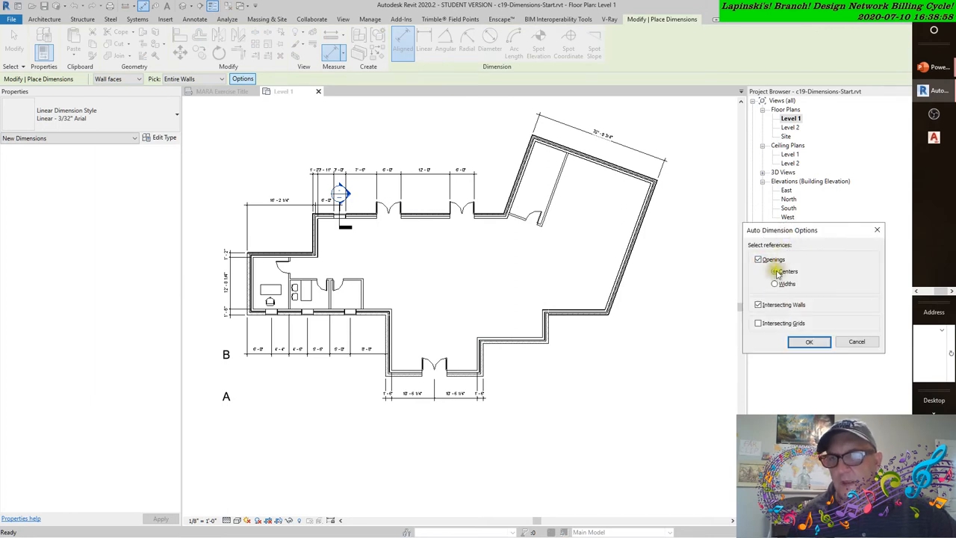
click(775, 271)
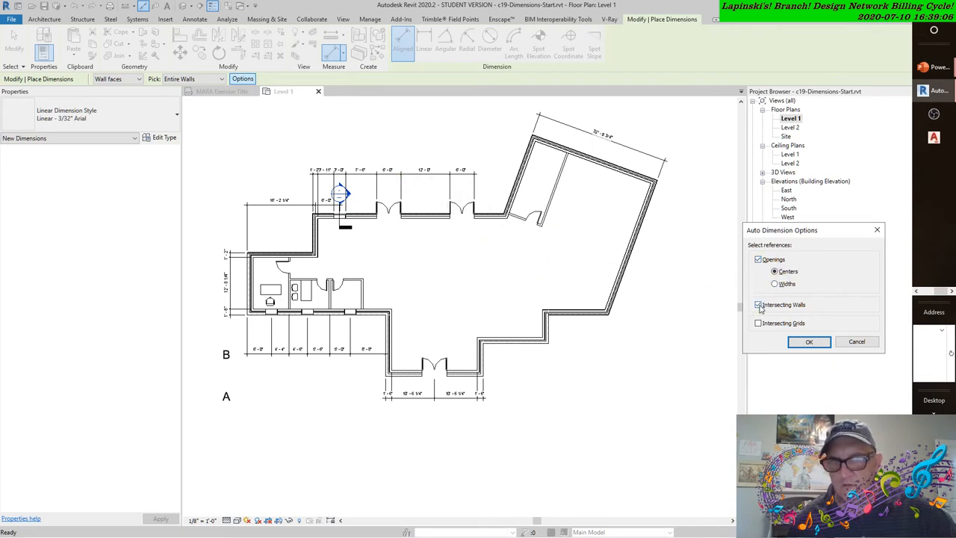
click(759, 305)
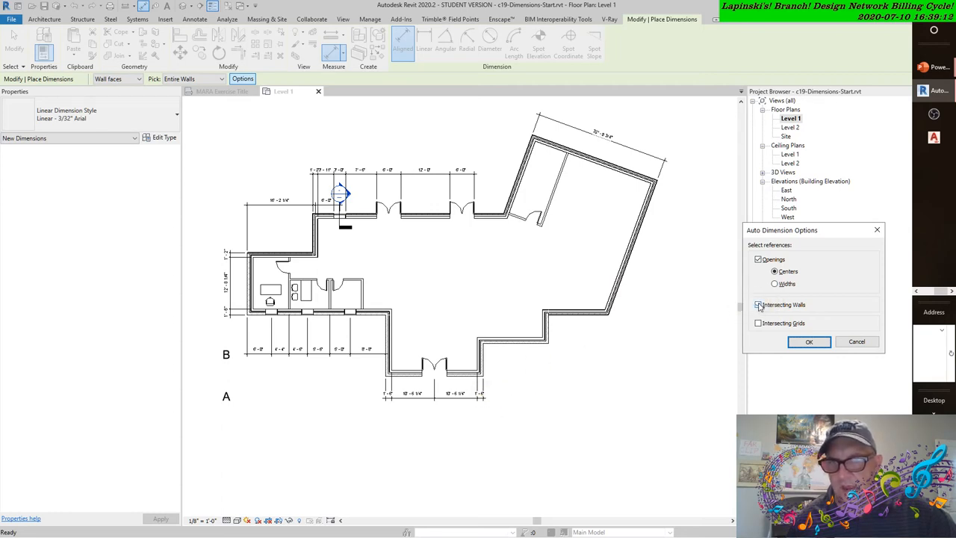
click(759, 305)
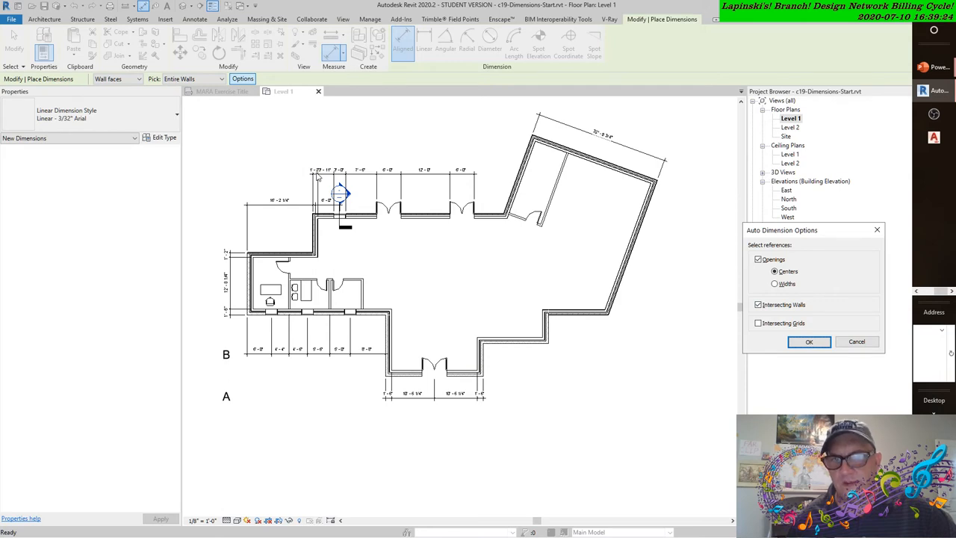
mouse_move(470, 377)
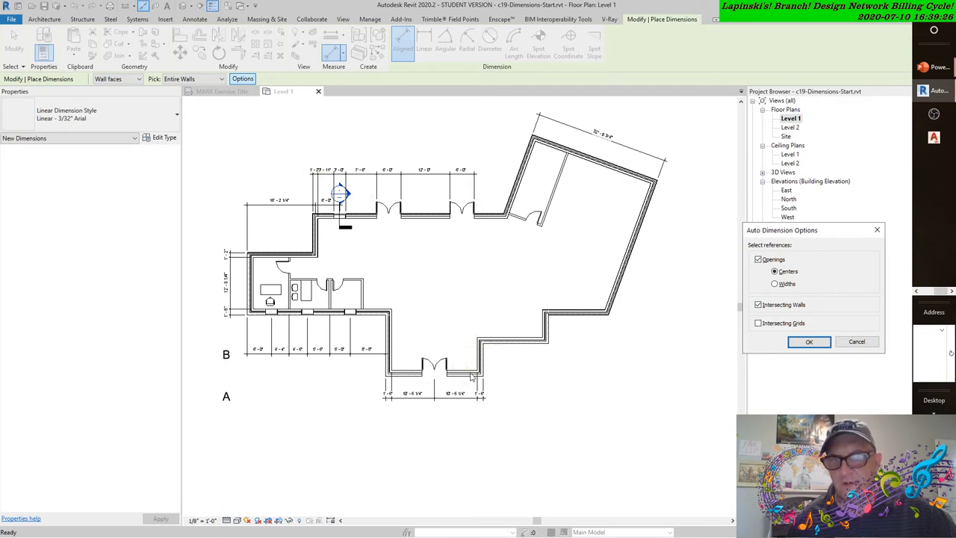
mouse_move(525, 290)
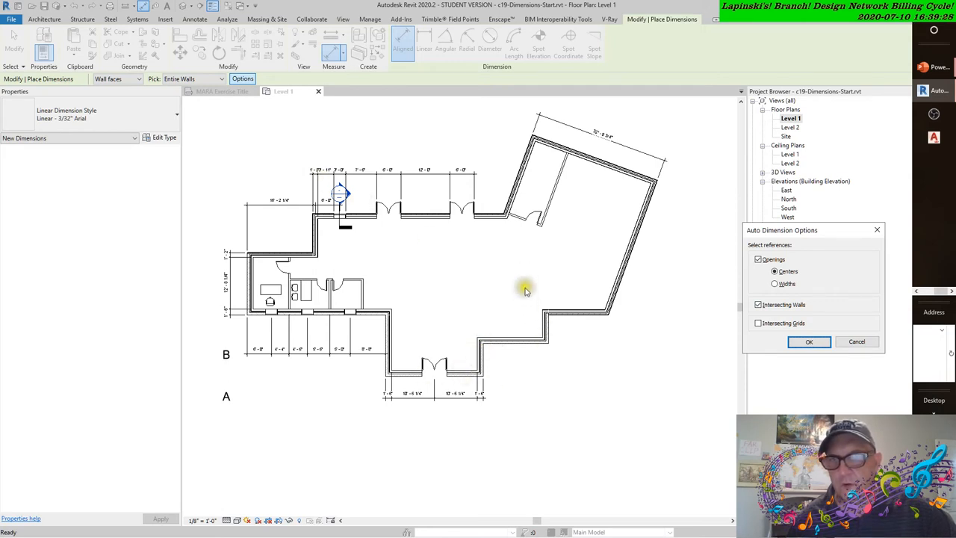
mouse_move(493, 355)
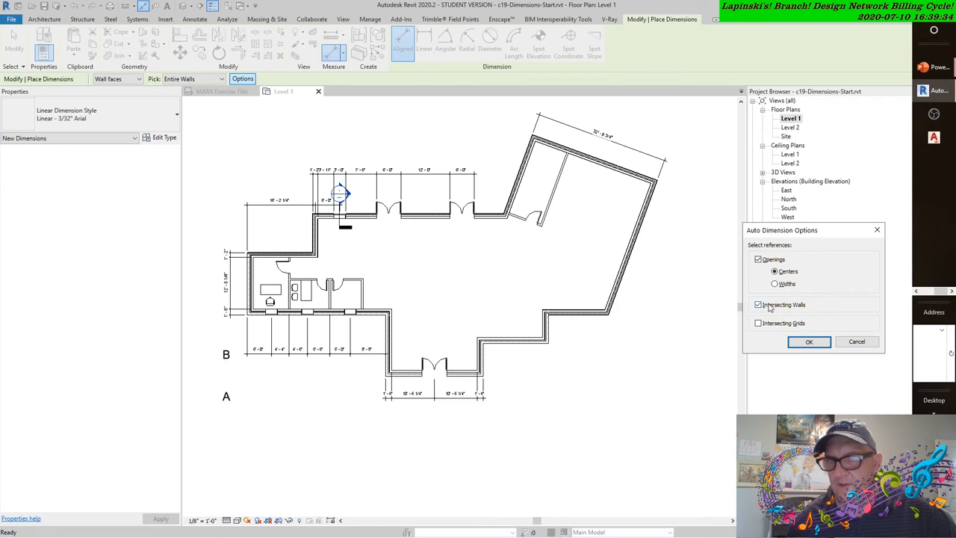
Confirm the dimension options and draw a short interior wall off the lower exterior wall.
click(809, 341)
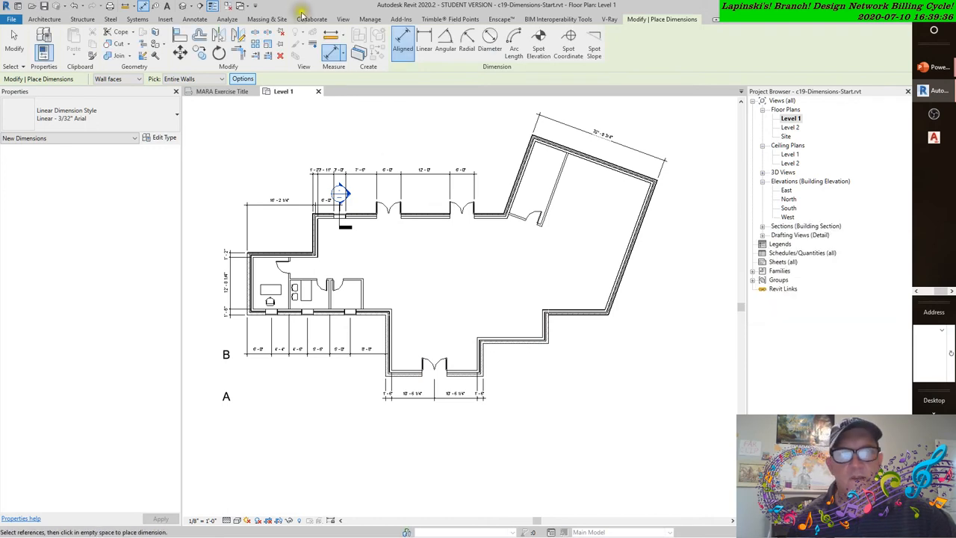
click(51, 19)
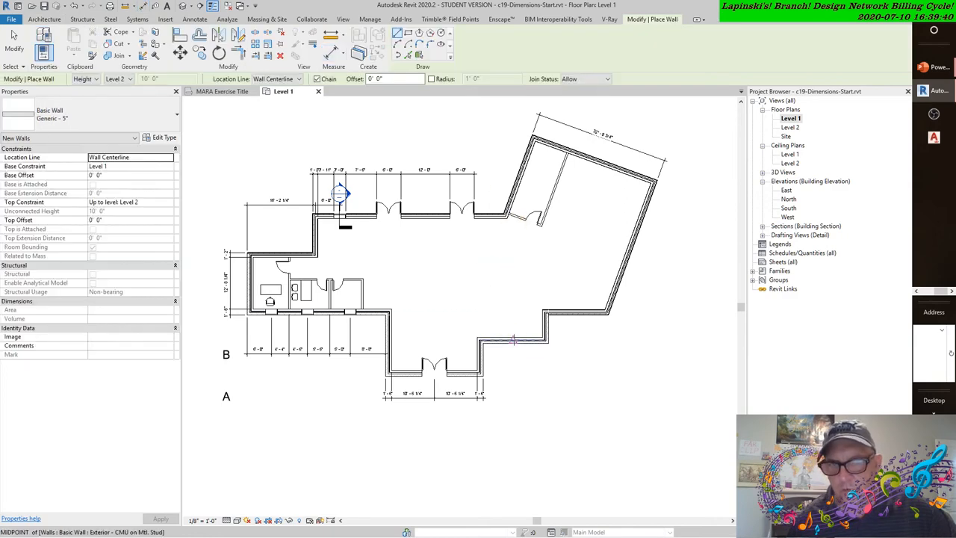
click(511, 303)
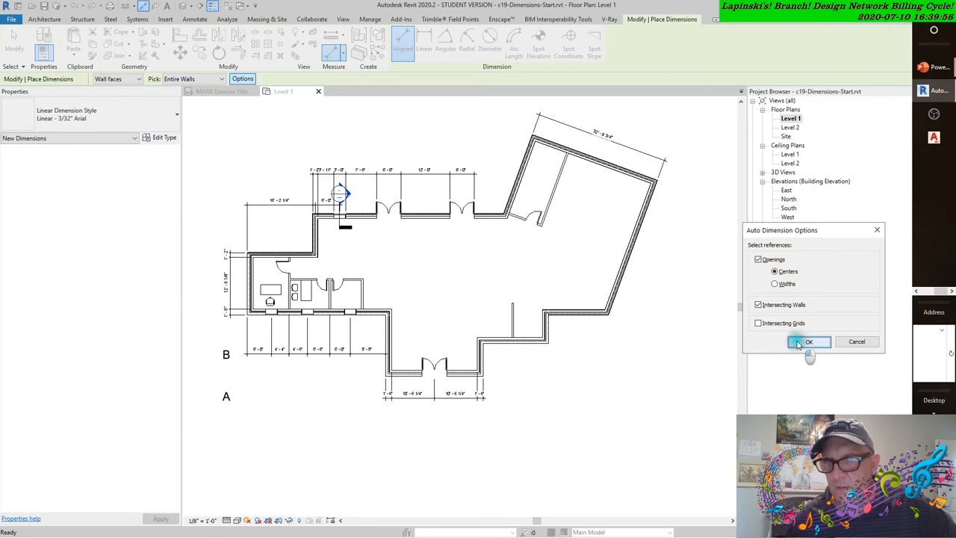
Place the auto dimension string on the lower-right wall and move the 0'-5" label below.
click(810, 342)
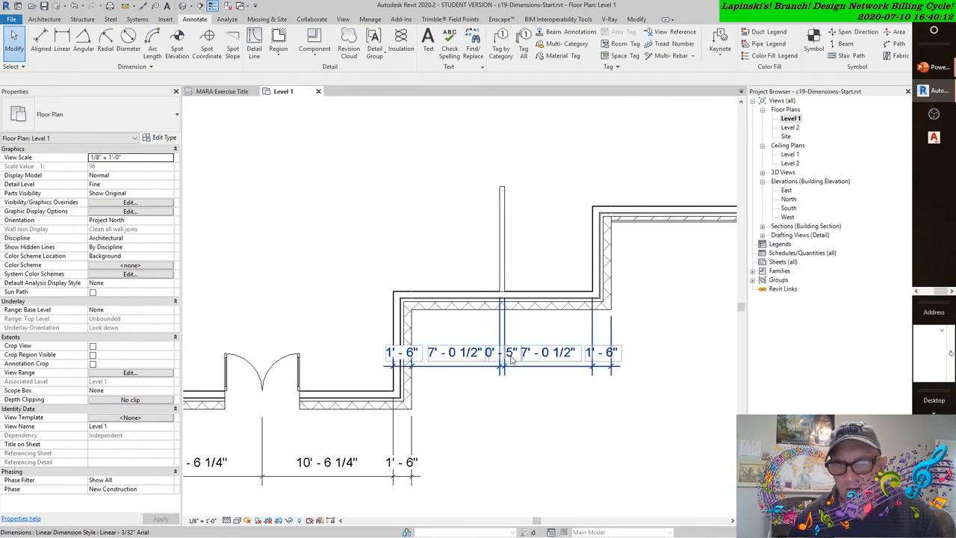
click(502, 364)
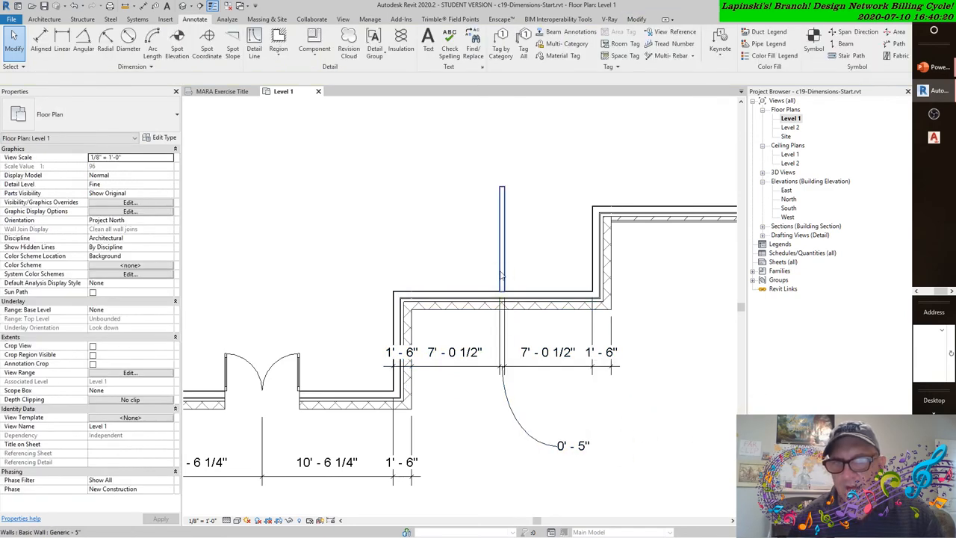
click(503, 240)
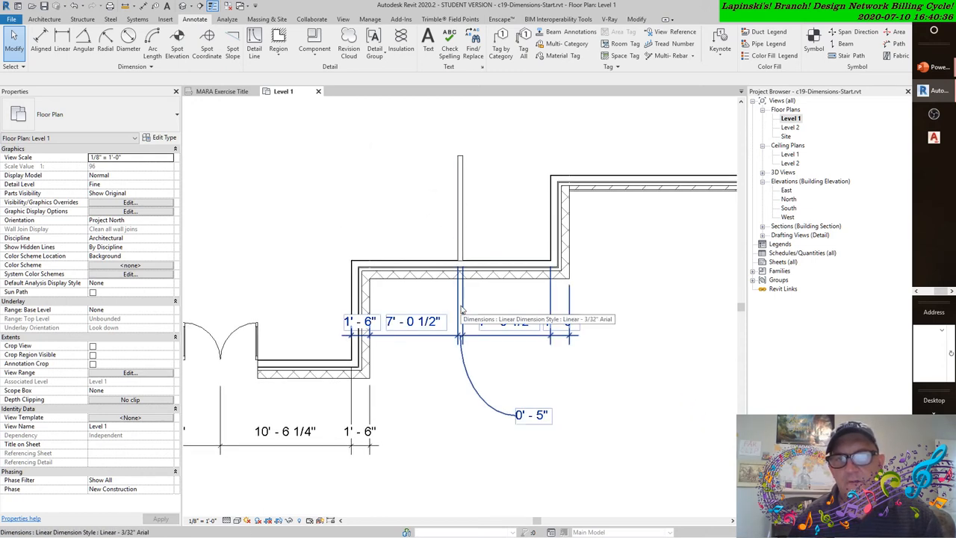
click(417, 372)
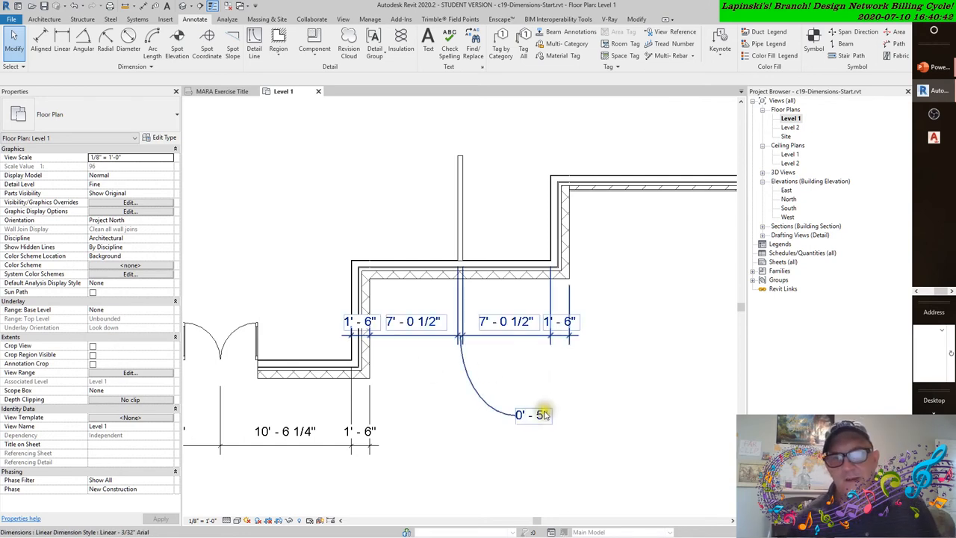
mouse_move(523, 416)
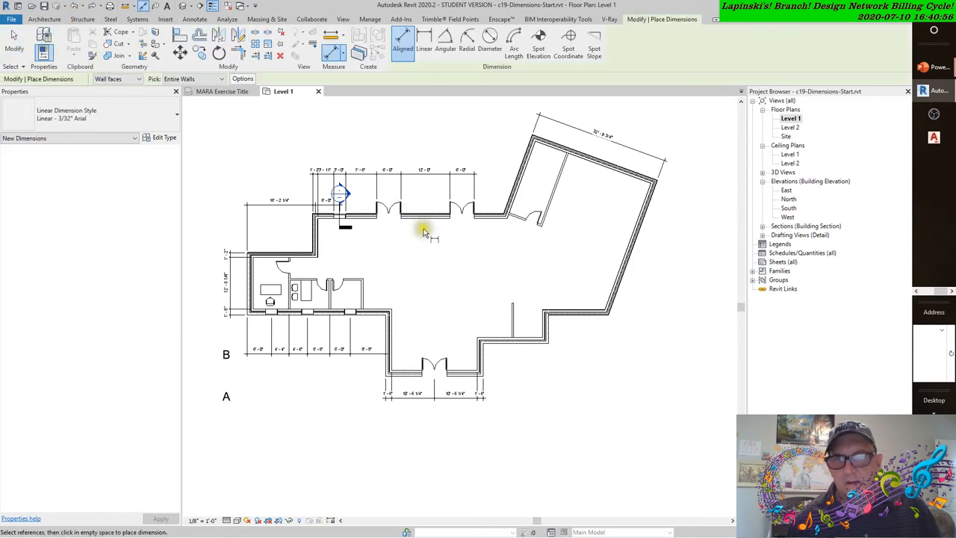
Keep Openings at Centers and turn off Intersecting Walls in the auto dimension options.
click(242, 78)
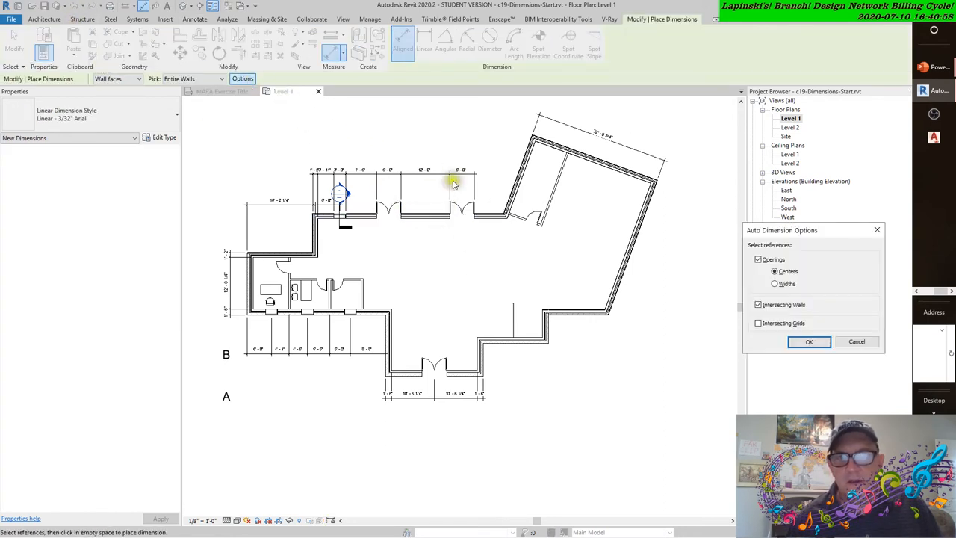
click(774, 271)
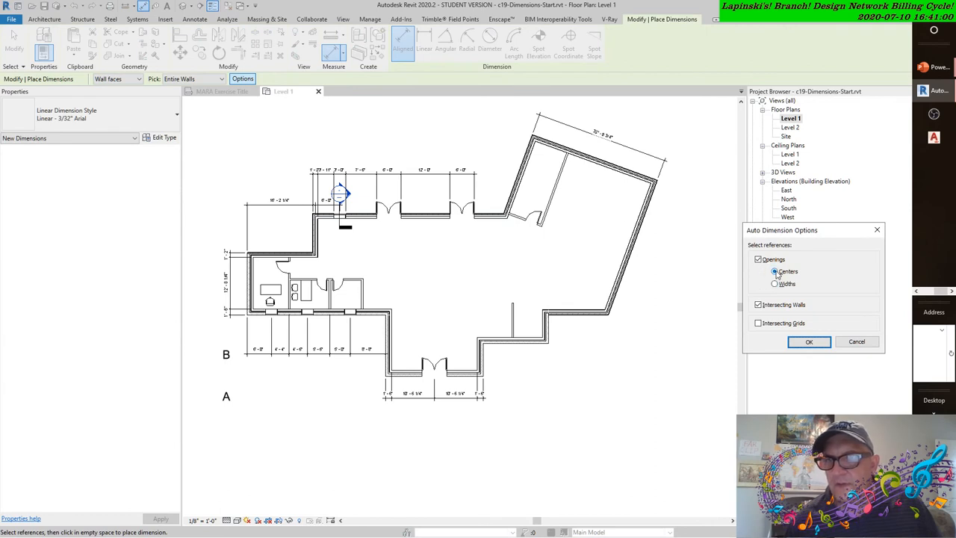
click(774, 284)
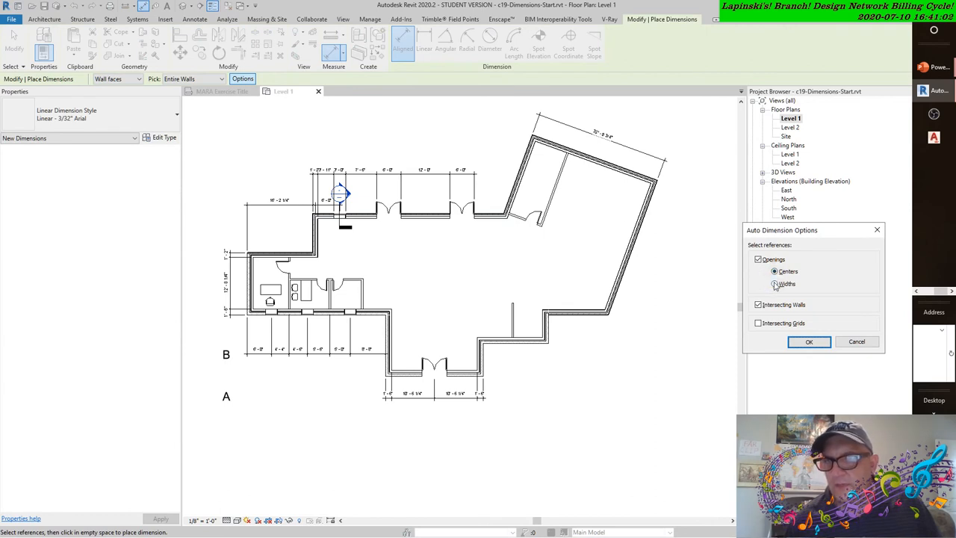
click(774, 284)
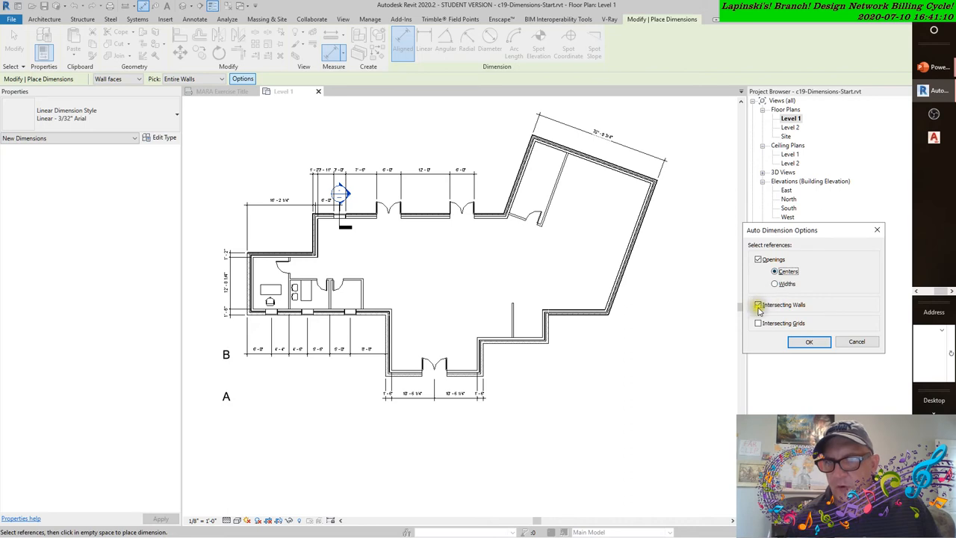
click(758, 305)
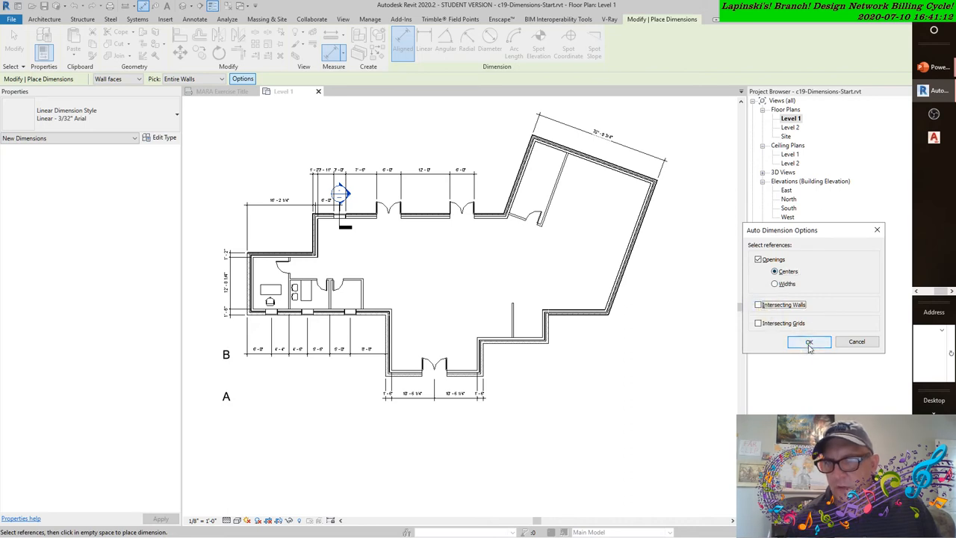
click(809, 341)
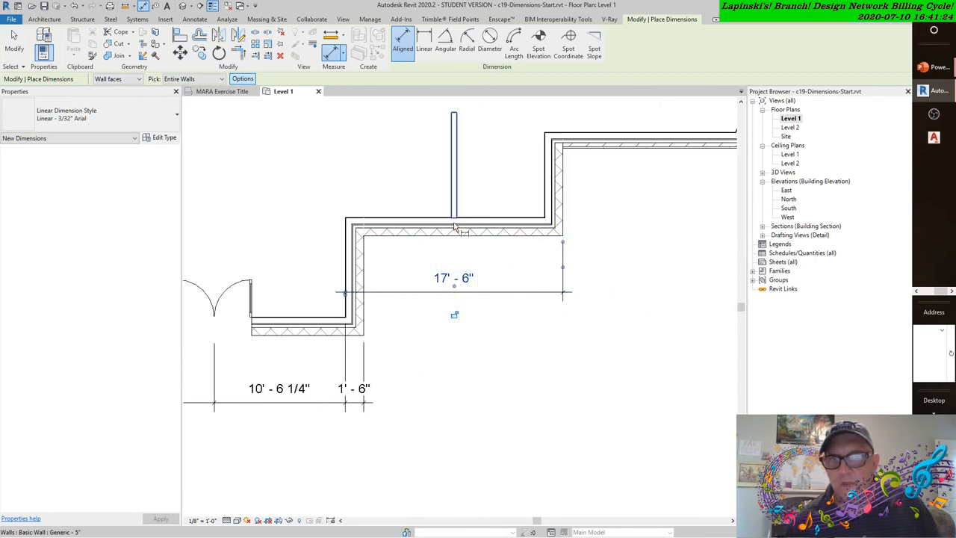
mouse_move(456, 209)
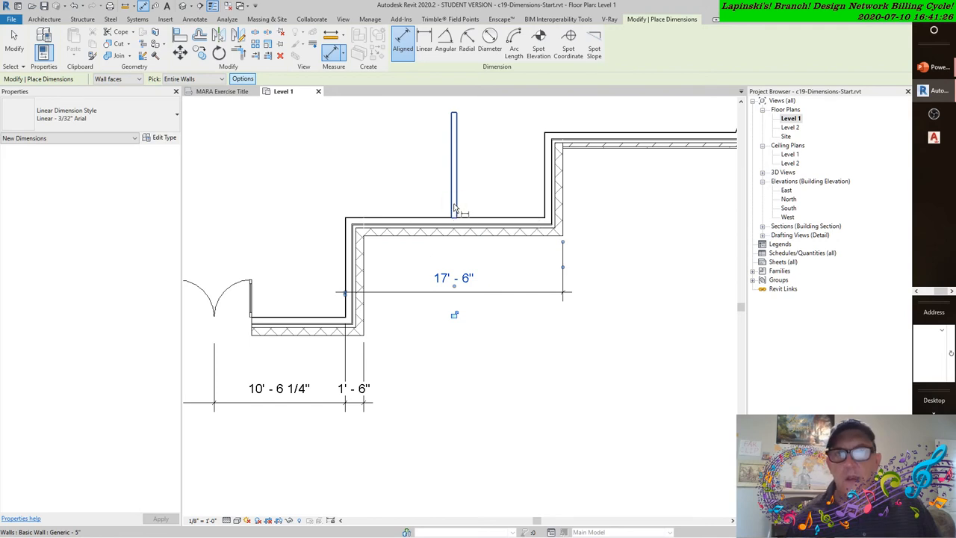
mouse_move(456, 209)
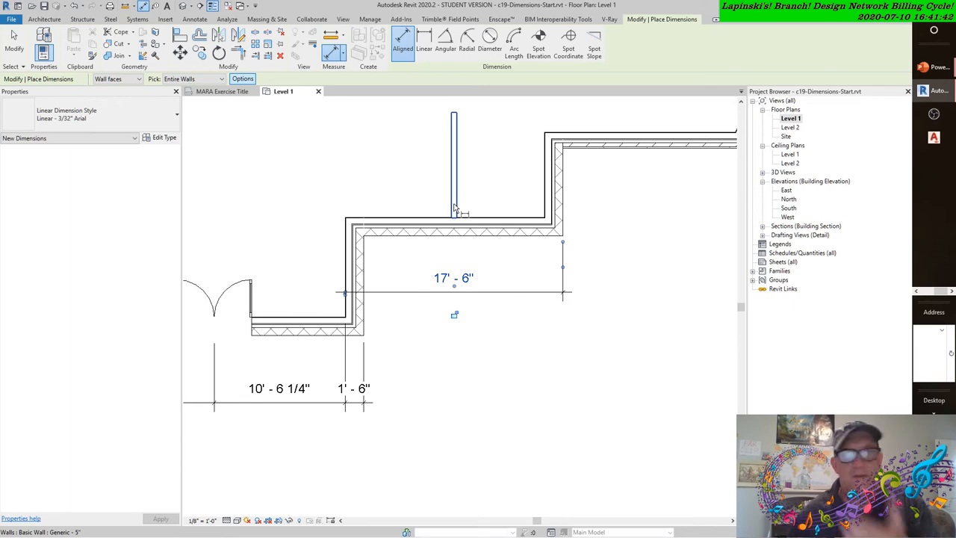
Finish placing the 17'-6" dimension by switching to Modify.
click(192, 18)
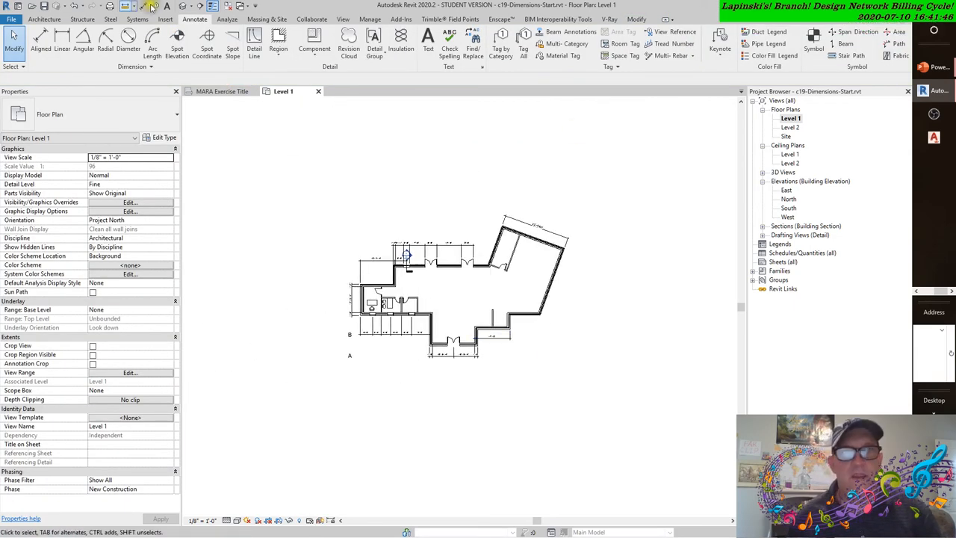
Start the Grid tool from the Architecture tab to sketch grid lines across the plan.
click(59, 13)
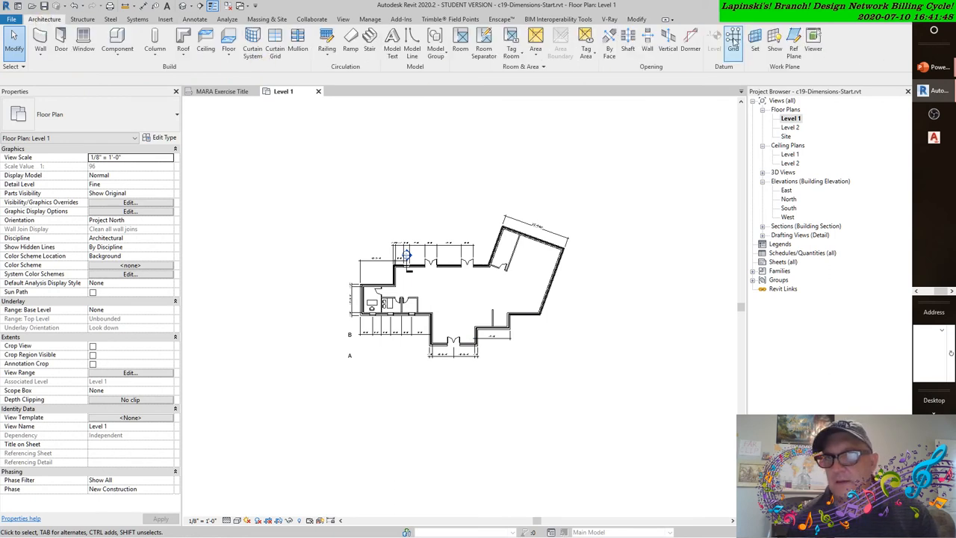
click(717, 36)
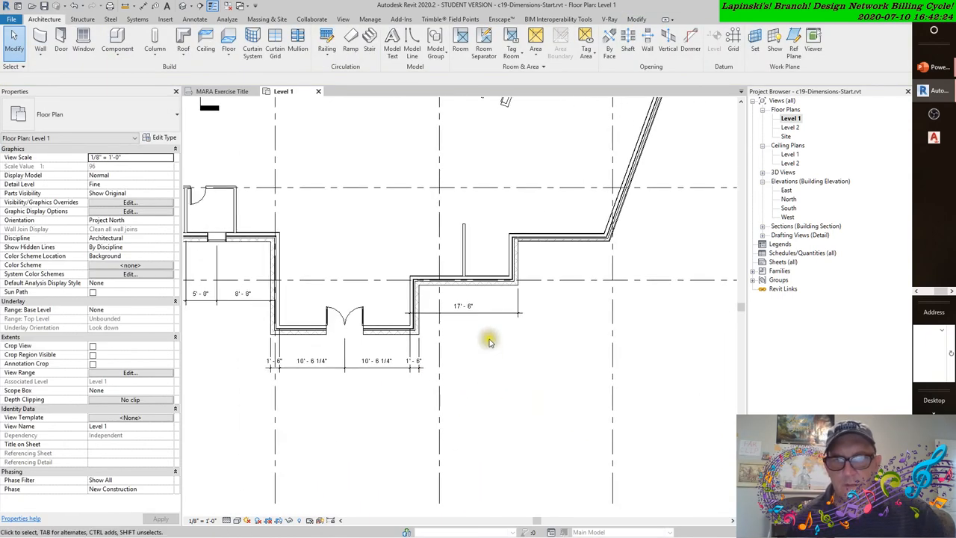
Start an aligned dimension and turn on Intersecting Grids in the auto dimension options.
click(461, 305)
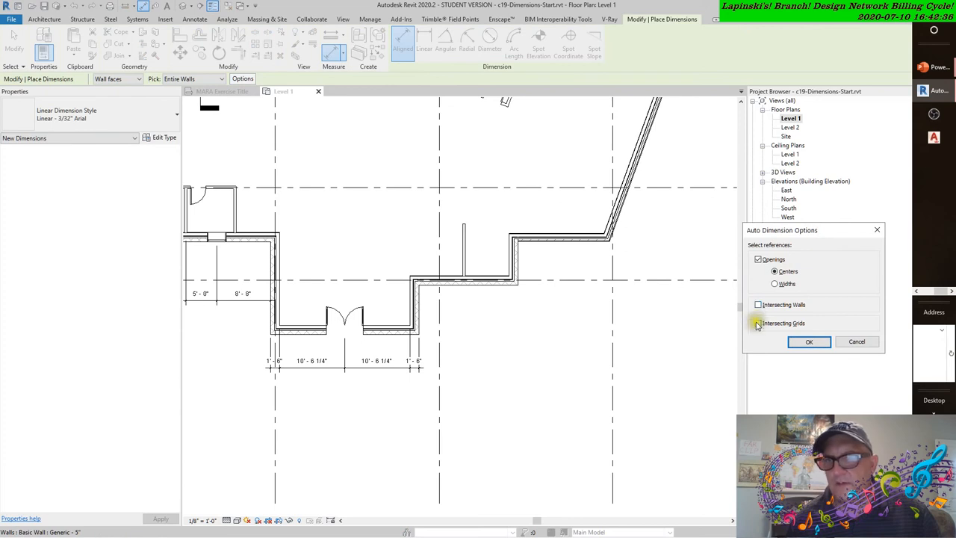
click(757, 323)
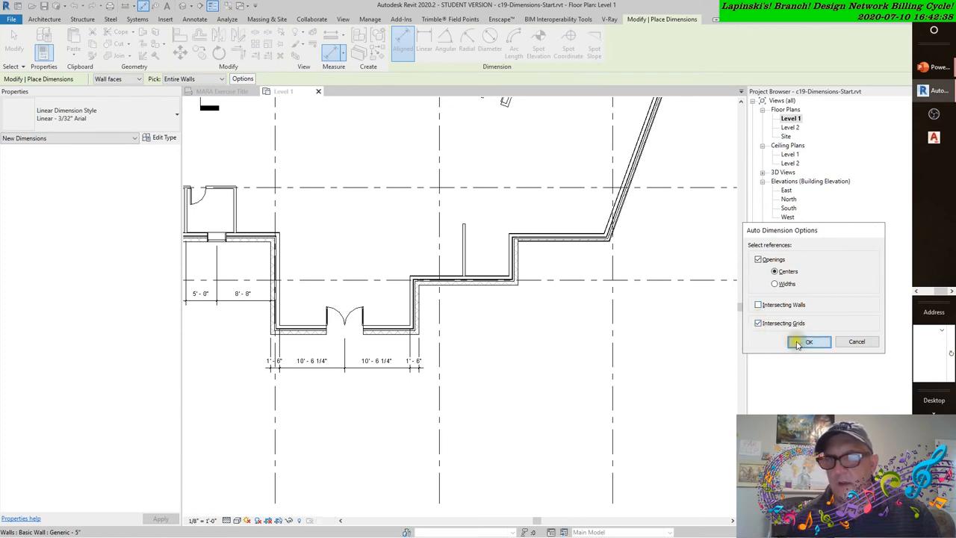
click(808, 341)
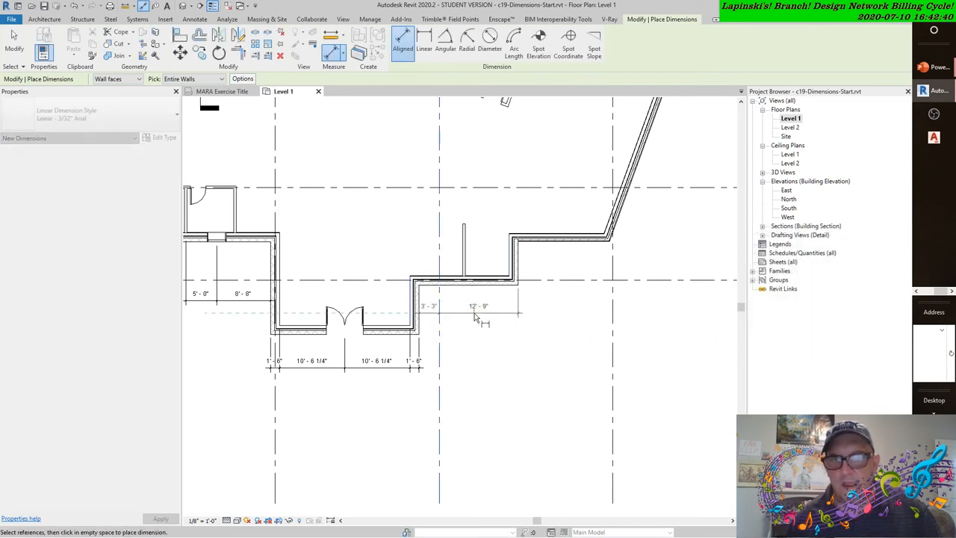
Zoom out to show the whole gridded Level 1 plan with dimensioning still active.
click(478, 306)
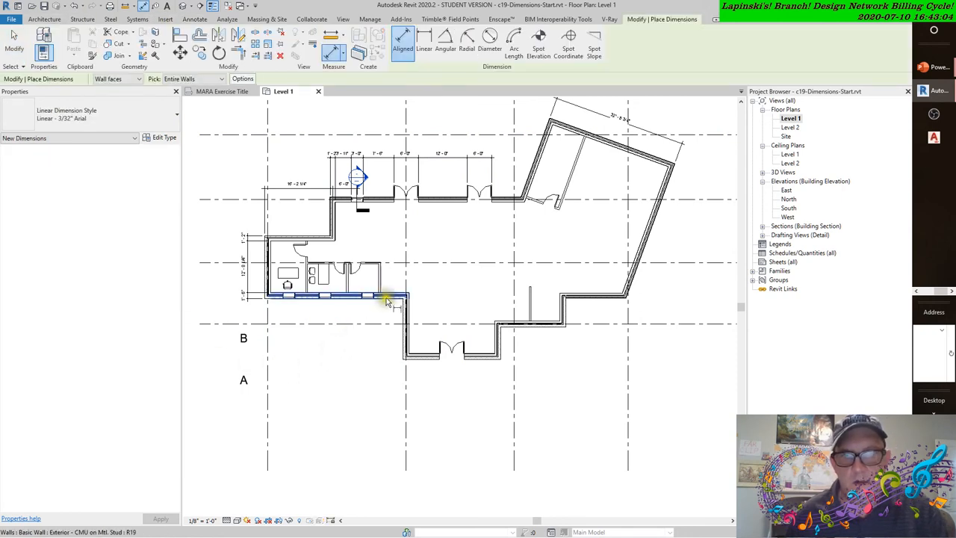
mouse_move(387, 300)
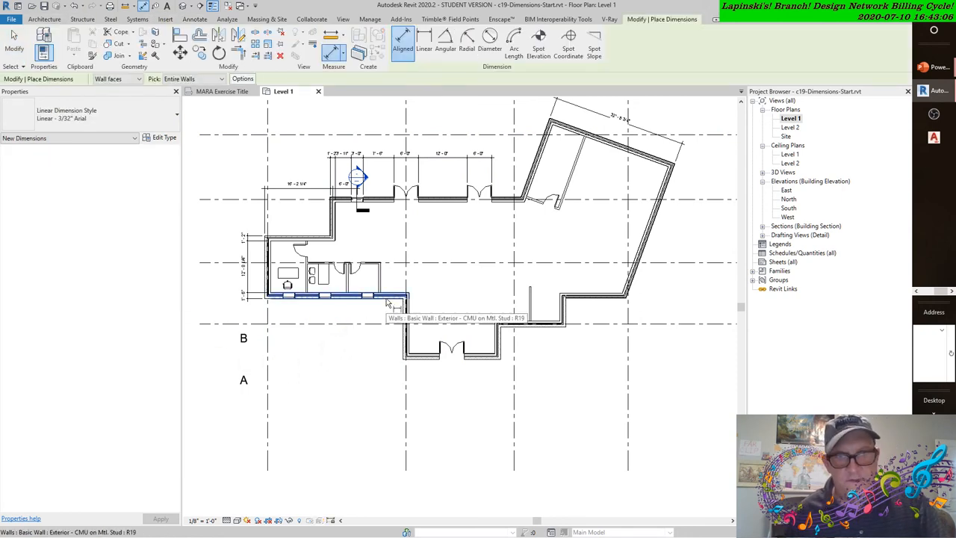
mouse_move(383, 316)
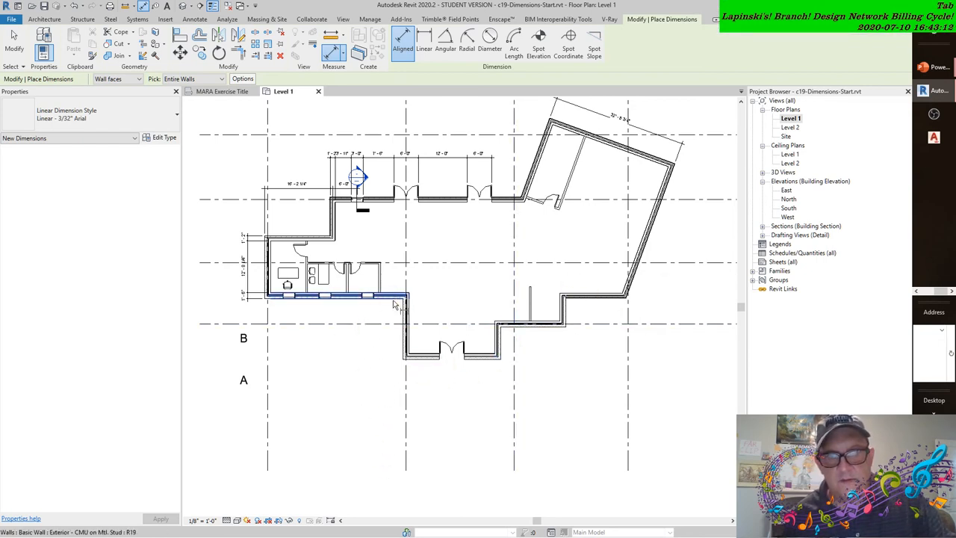
click(435, 365)
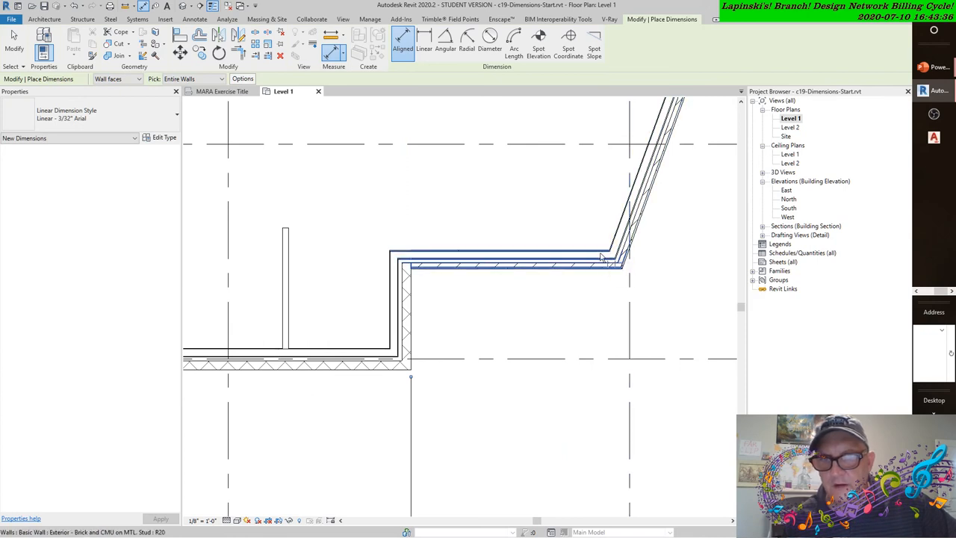
mouse_move(624, 273)
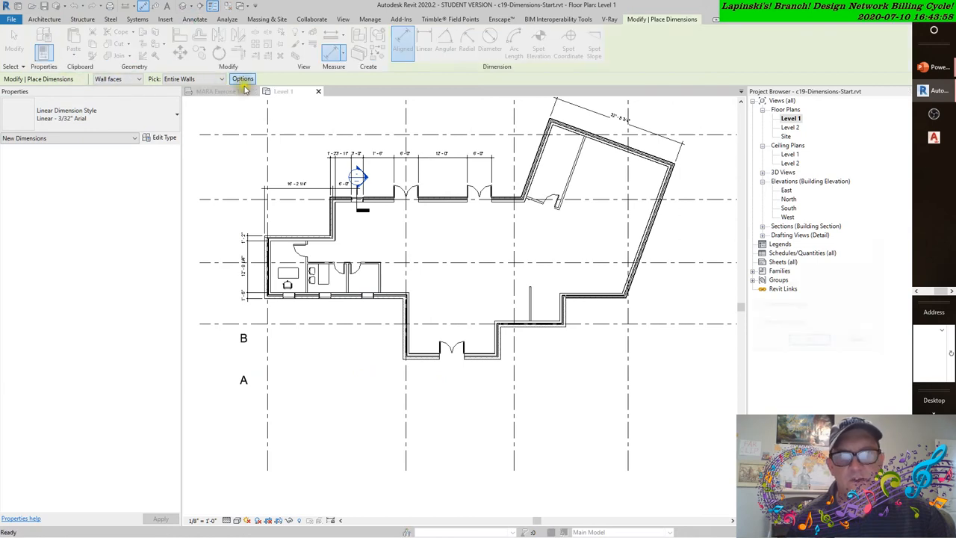
Set dimension options to pick up intersecting walls and grids, then place the chained string below the plan.
click(242, 78)
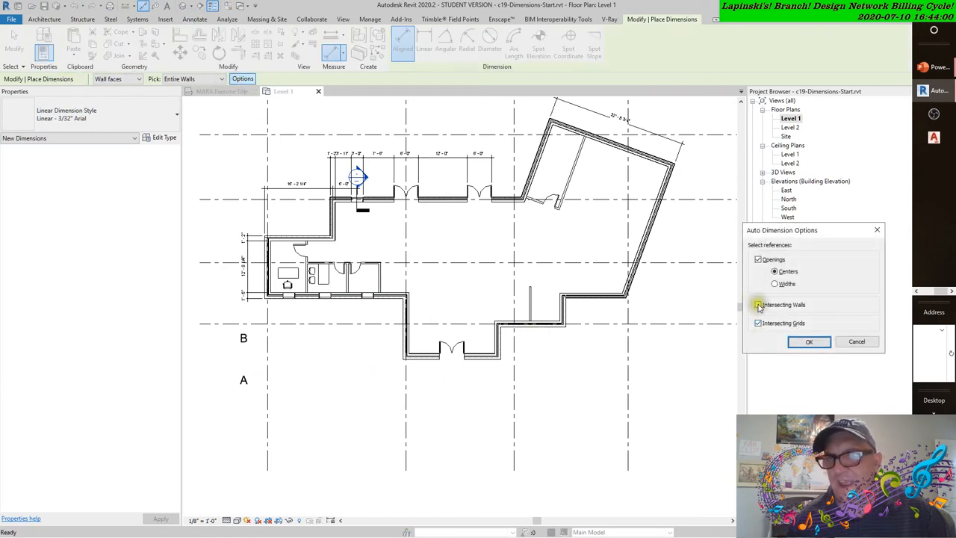
click(809, 342)
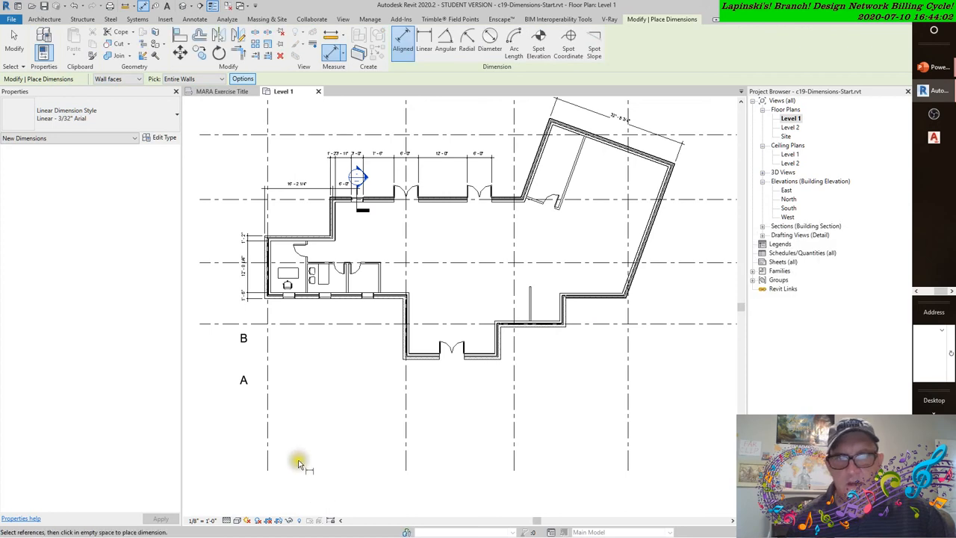
click(430, 384)
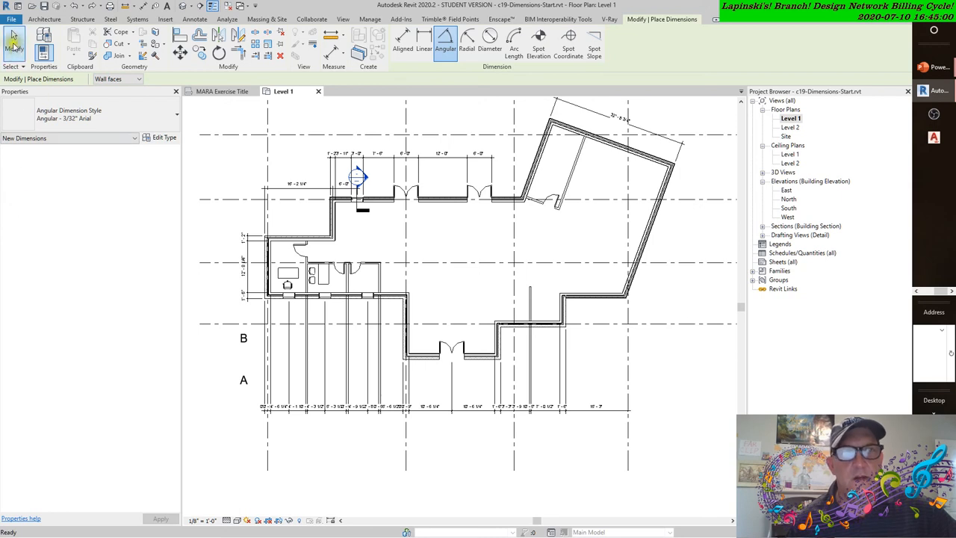
Exit the dimension command via Modify.
click(198, 18)
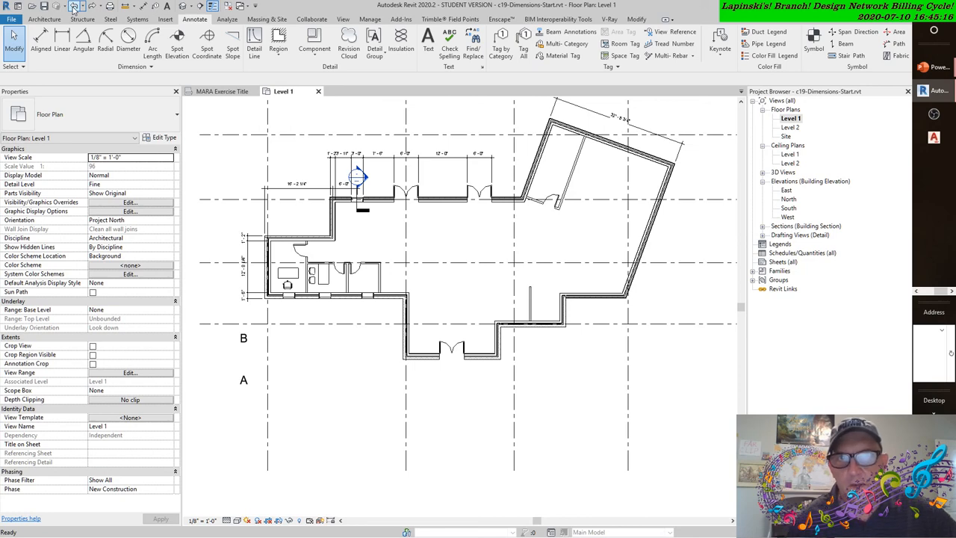
mouse_move(482, 247)
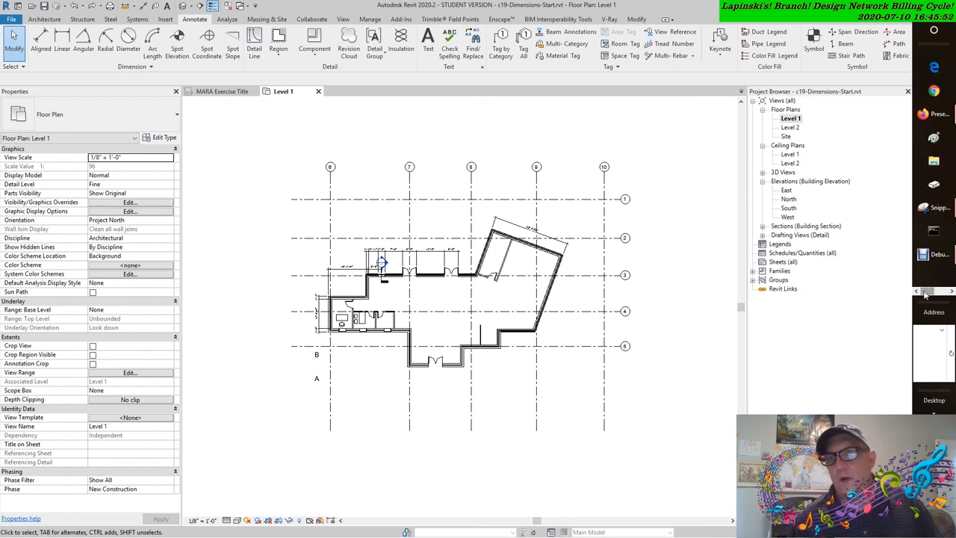
Bring the Debut Professional capture window to the front.
click(934, 255)
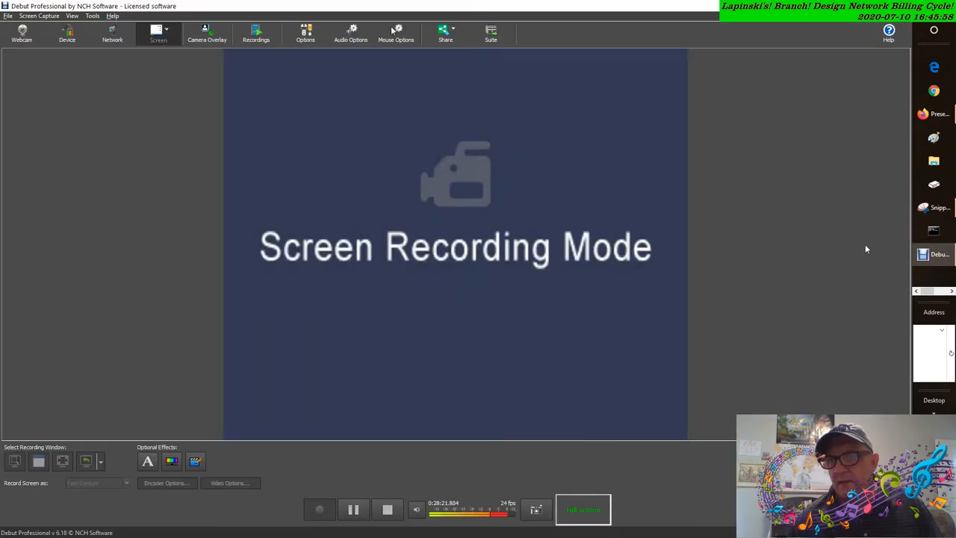
mouse_move(331, 428)
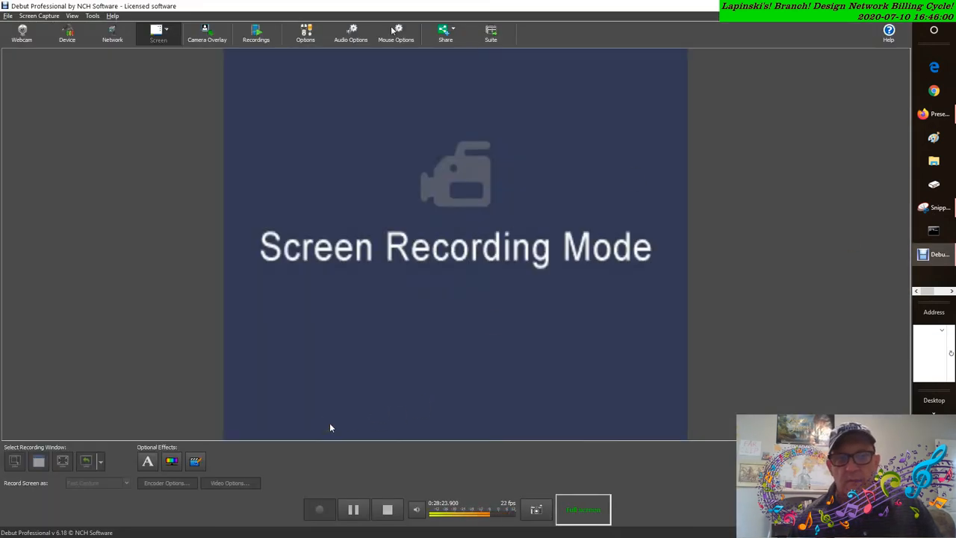